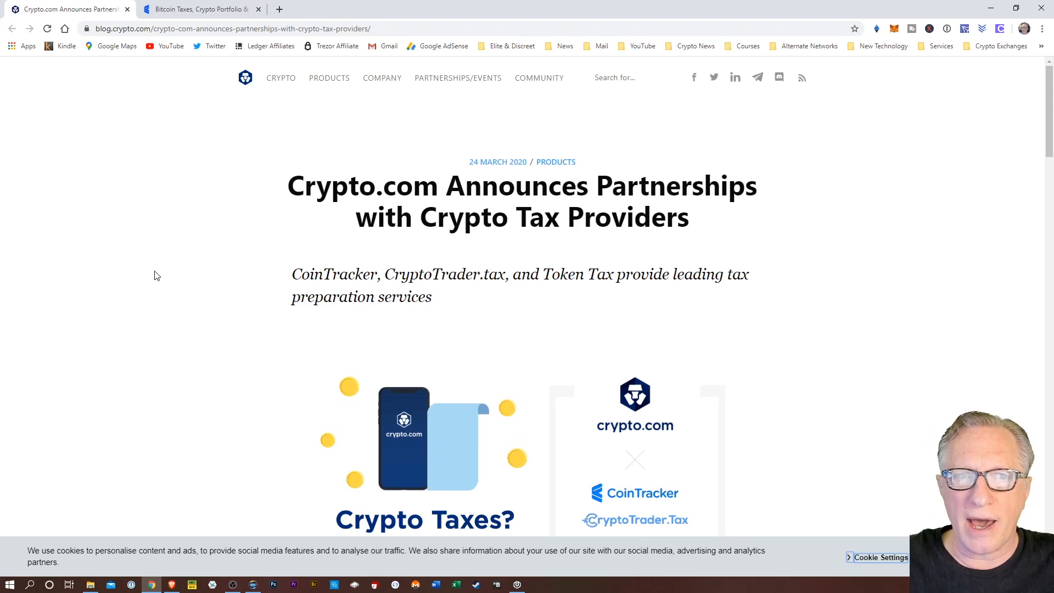
pyautogui.moveTo(195, 427)
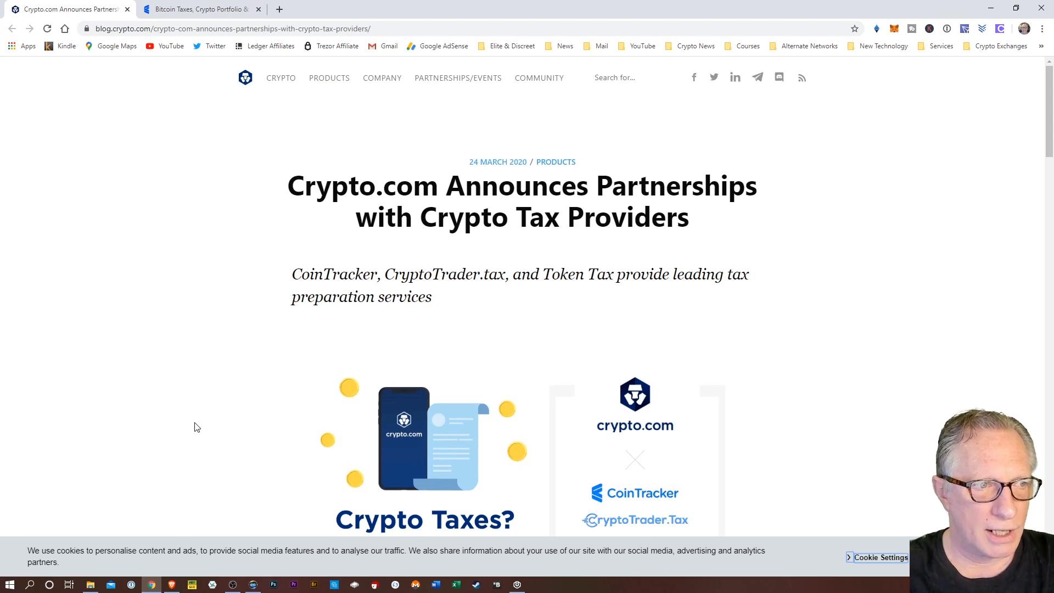
pyautogui.moveTo(202, 270)
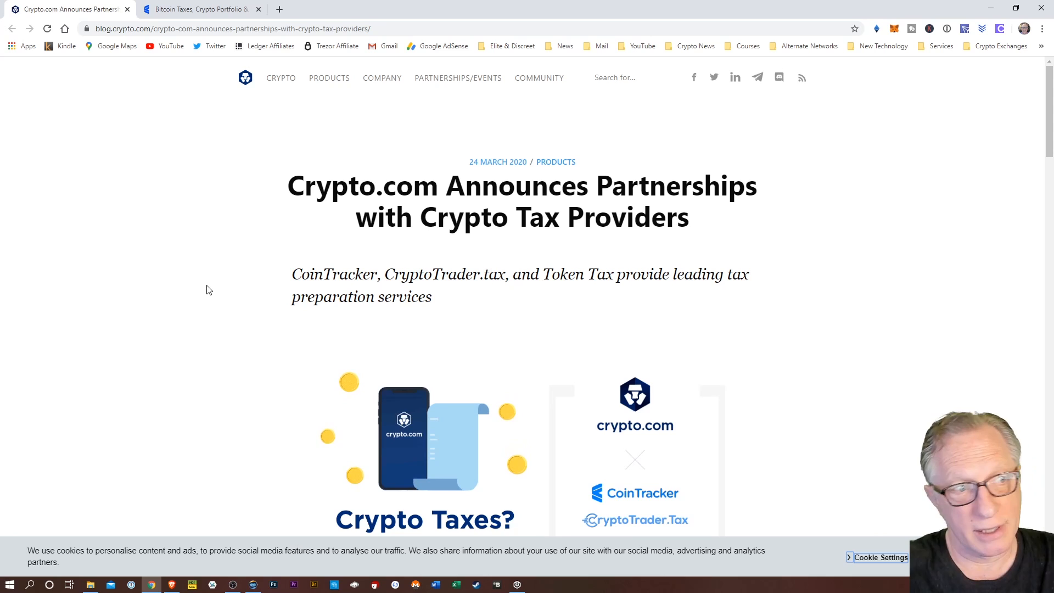
pyautogui.moveTo(236, 428)
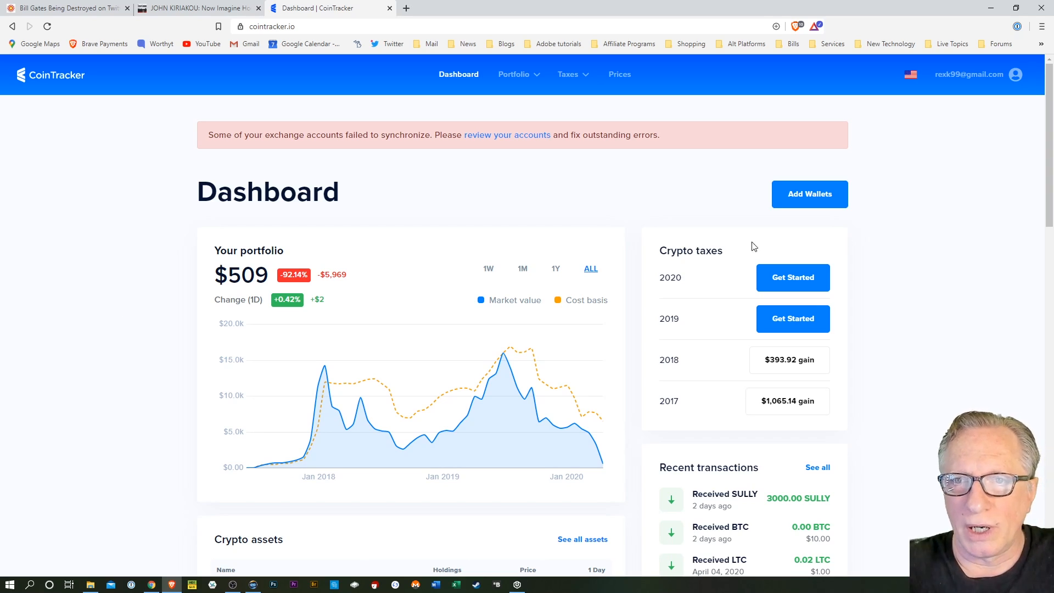
pyautogui.moveTo(947, 374)
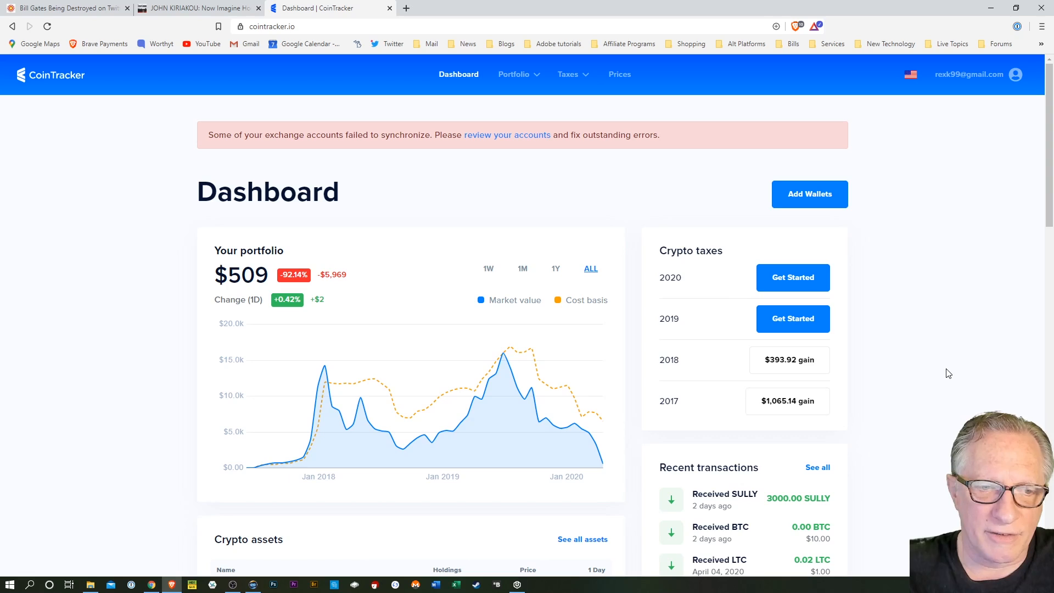
pyautogui.moveTo(104, 471)
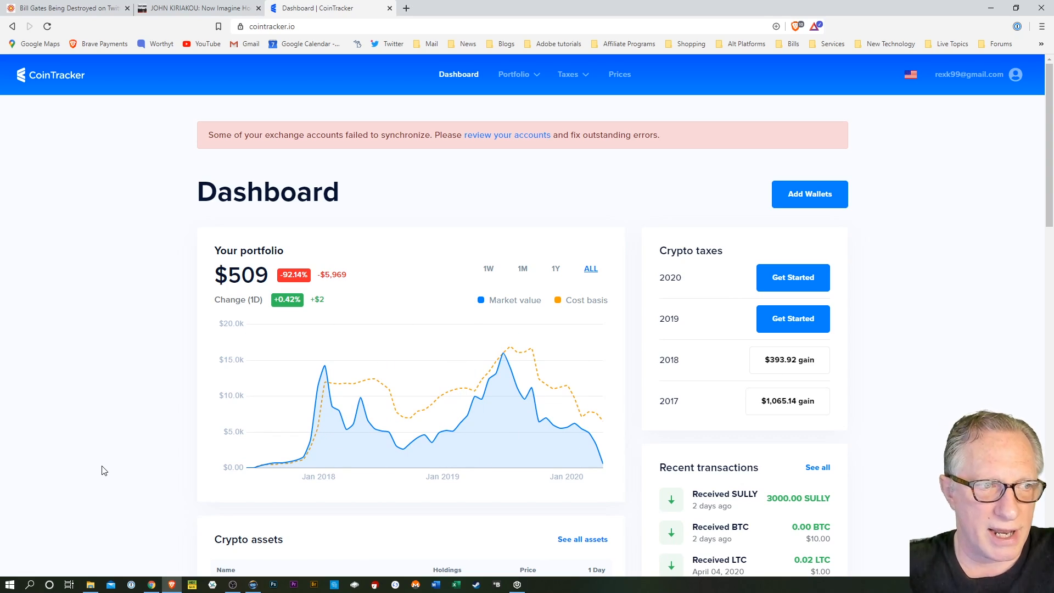
pyautogui.moveTo(959, 287)
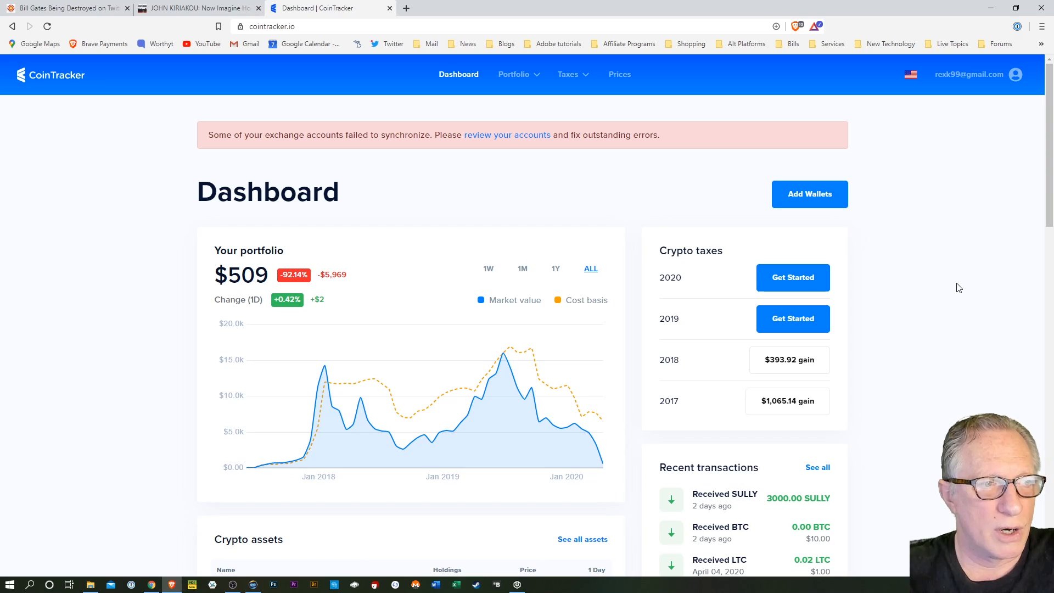
pyautogui.moveTo(803, 231)
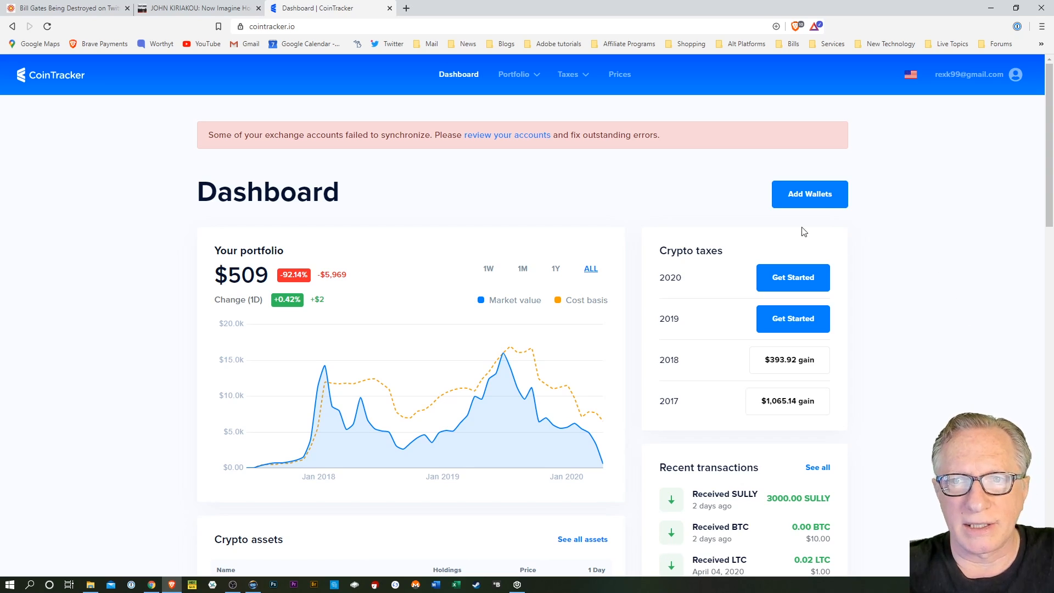
# Begin a new wallet and browse the list of wallet and exchange types.
pyautogui.click(809, 194)
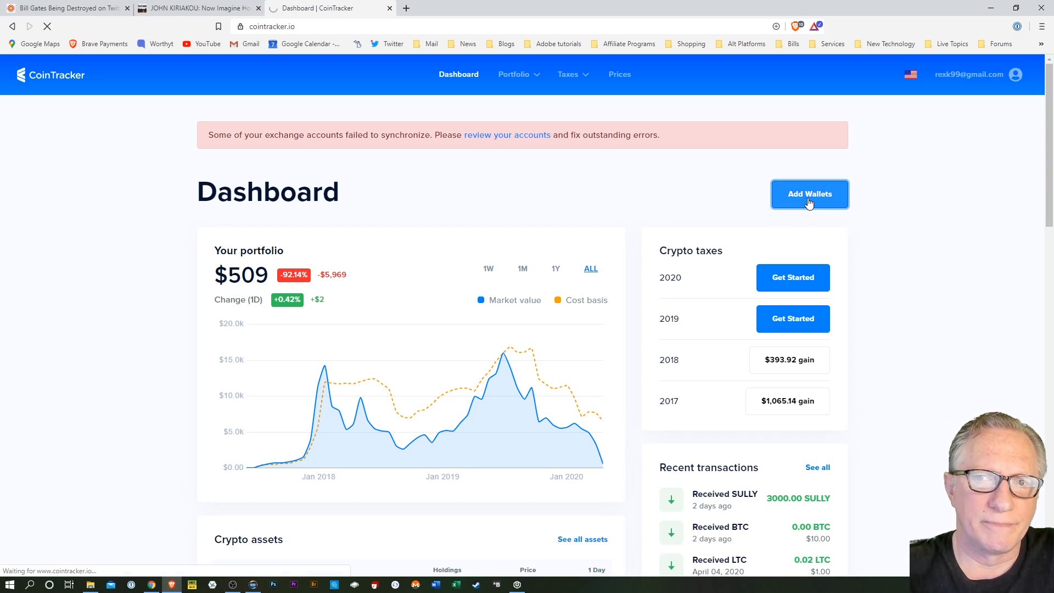
pyautogui.click(809, 195)
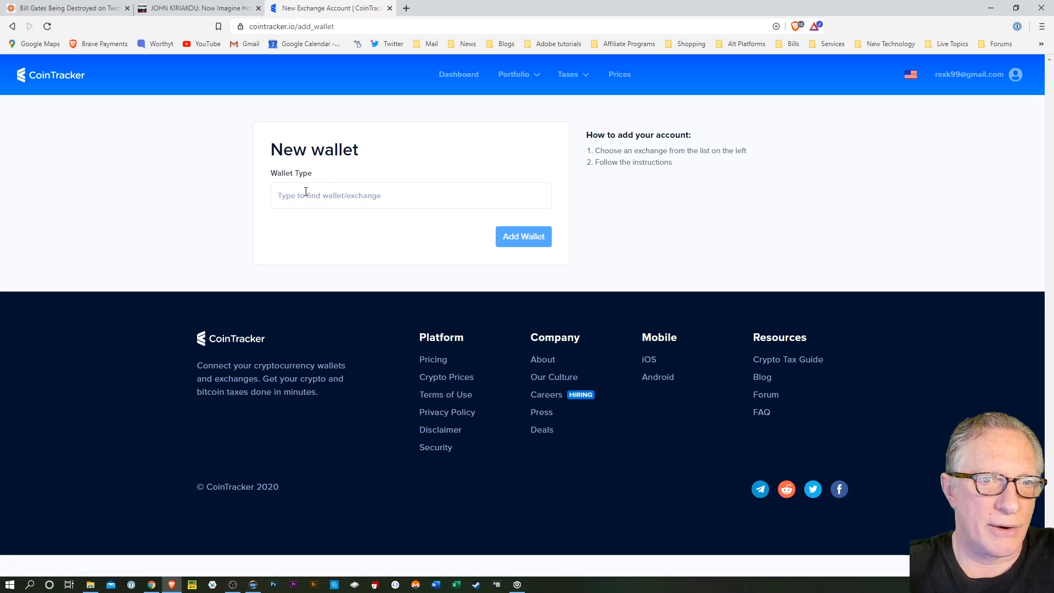
pyautogui.click(409, 195)
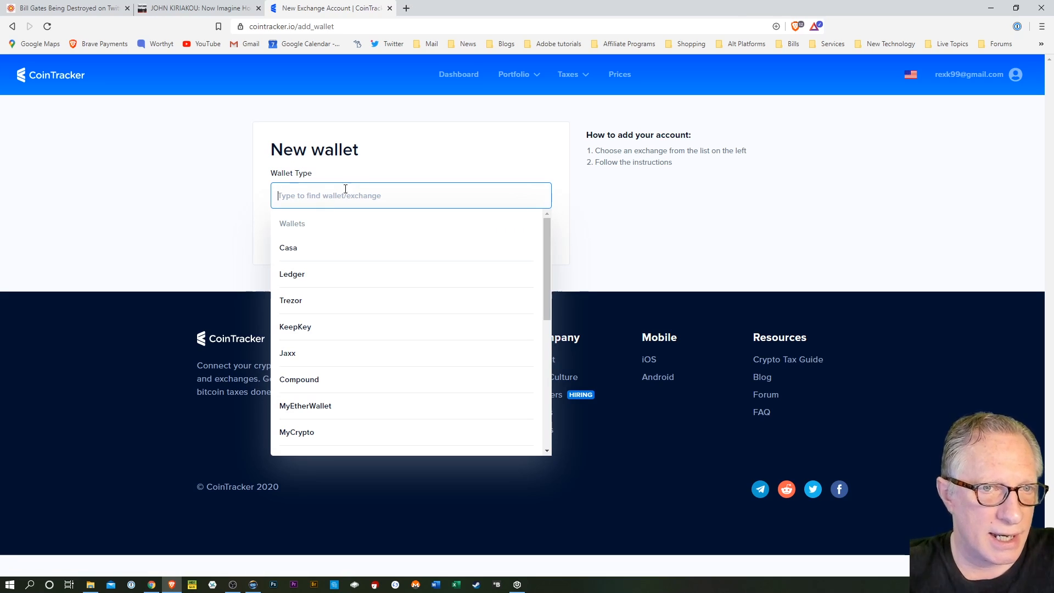
pyautogui.moveTo(292, 274)
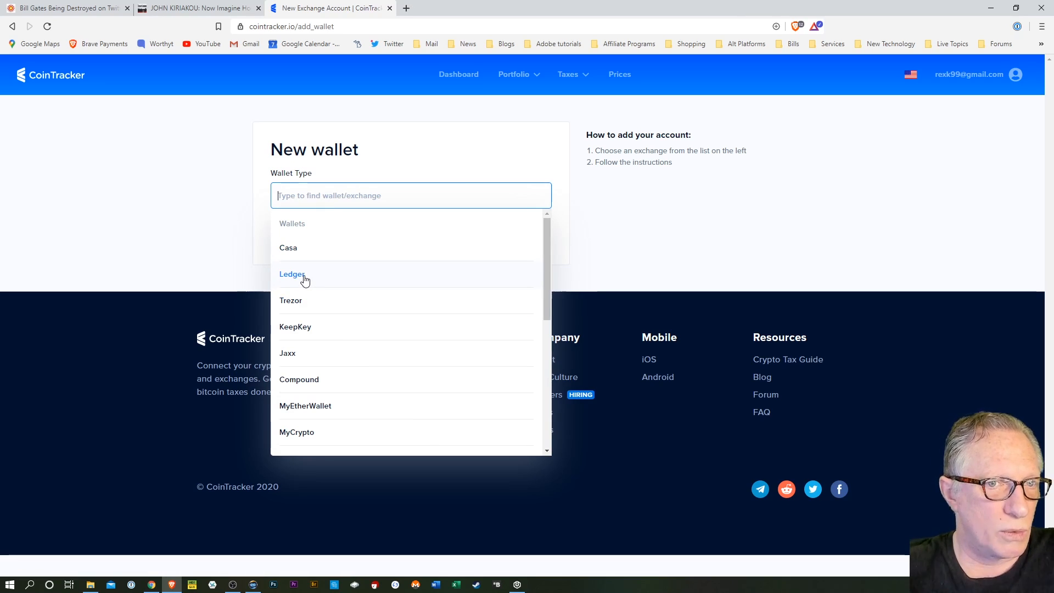
pyautogui.scroll(-3)
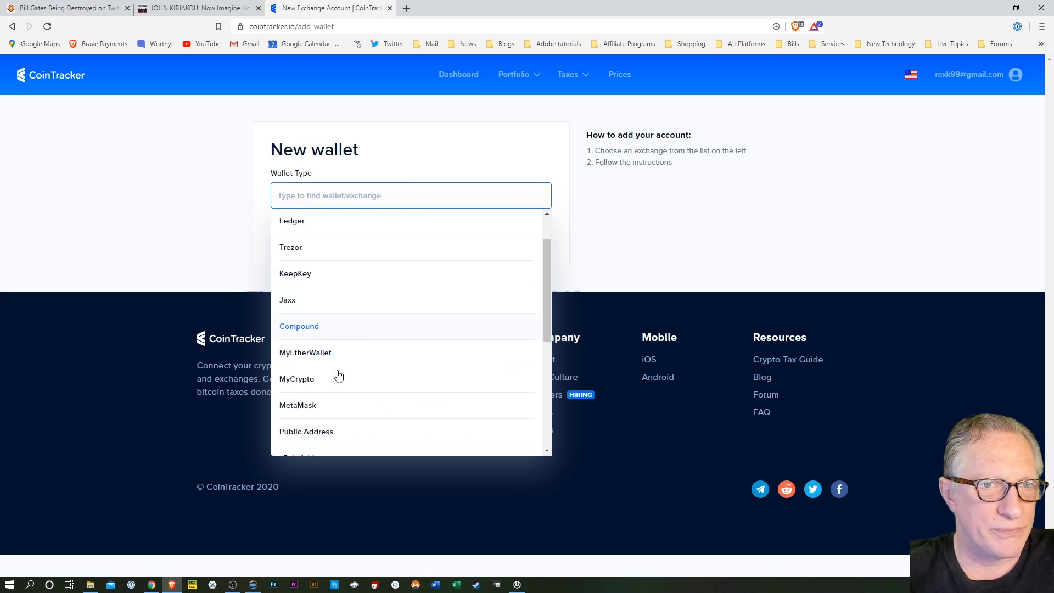
pyautogui.scroll(-3)
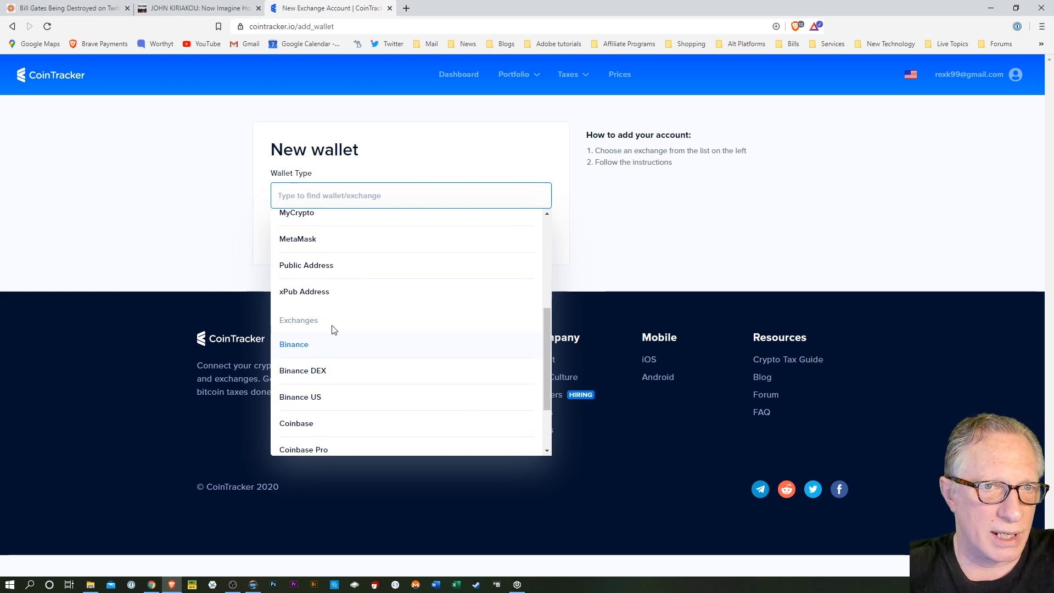
pyautogui.moveTo(330, 330)
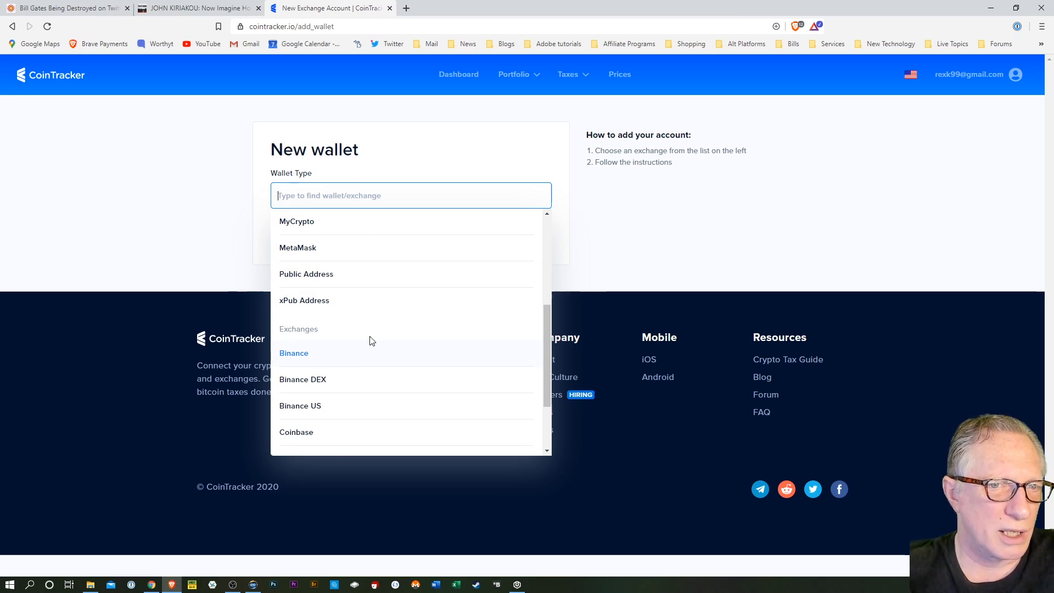
# Search for 'crypto.com' and choose Crypto.com as the wallet type.
pyautogui.write('c')
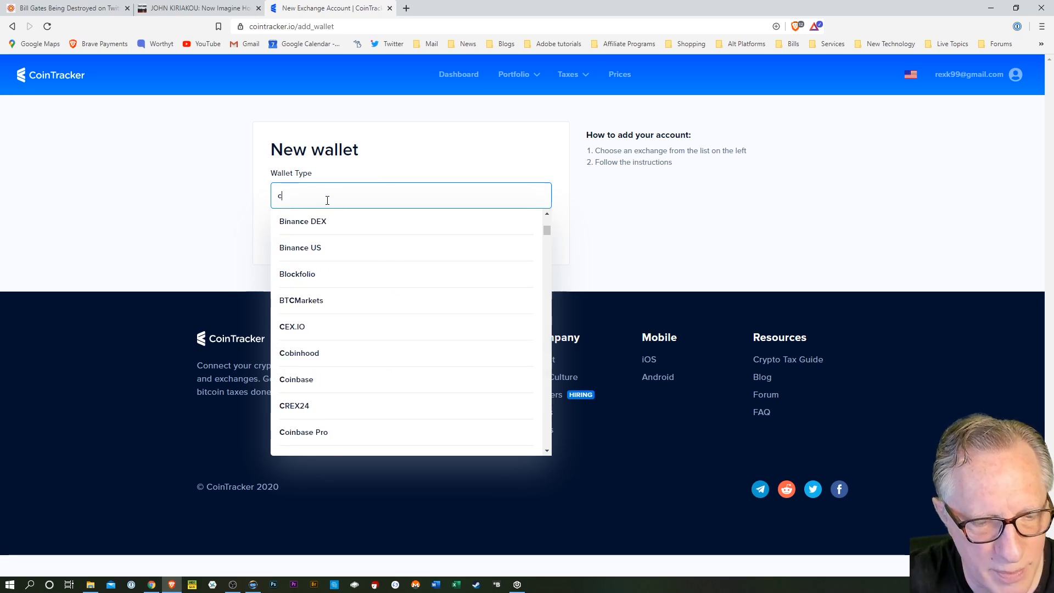
pyautogui.write('rypto.')
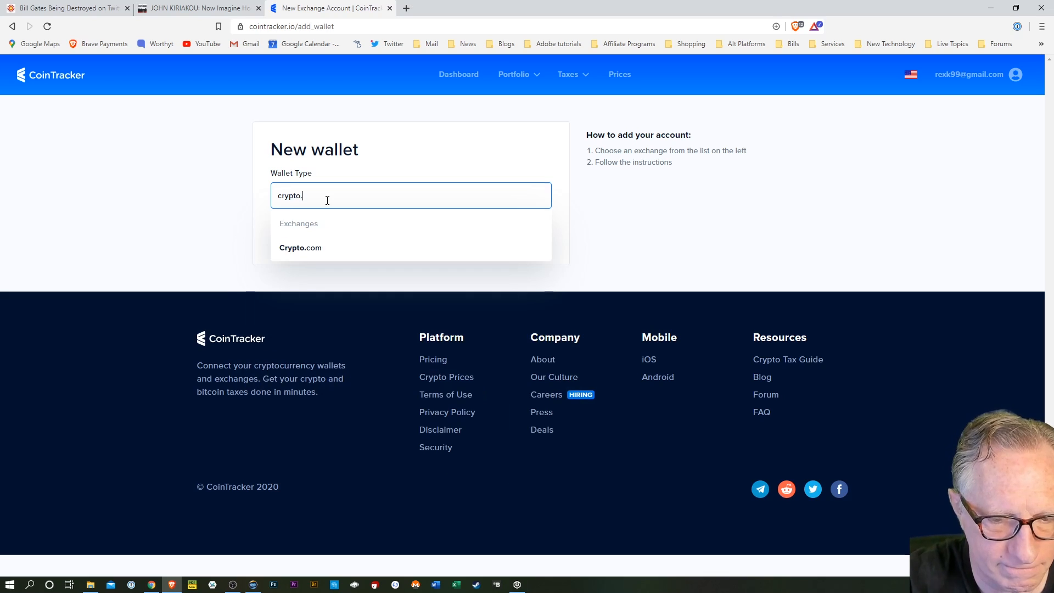
pyautogui.write('com')
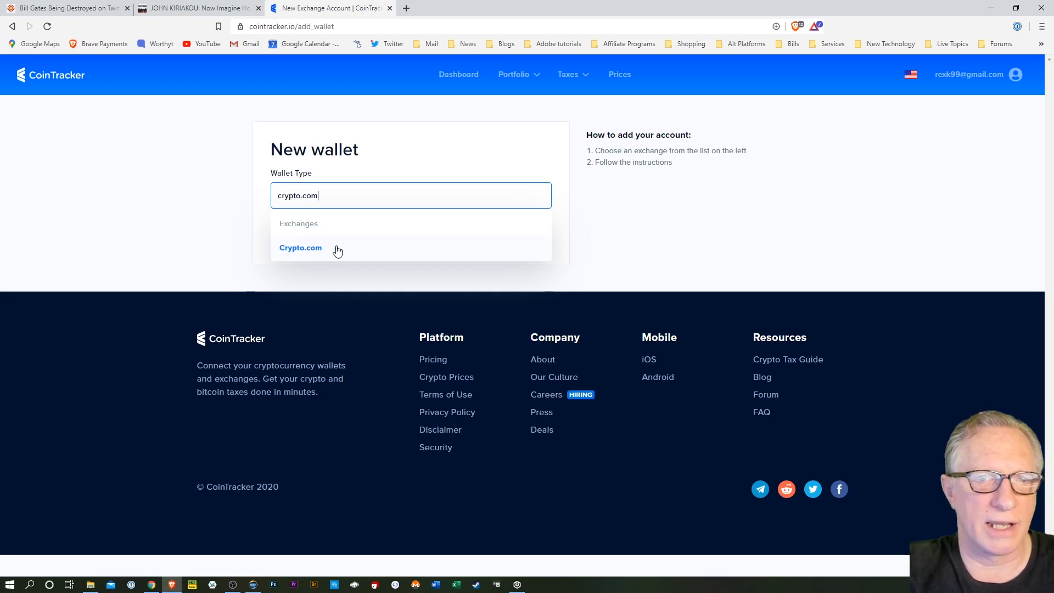
pyautogui.click(301, 247)
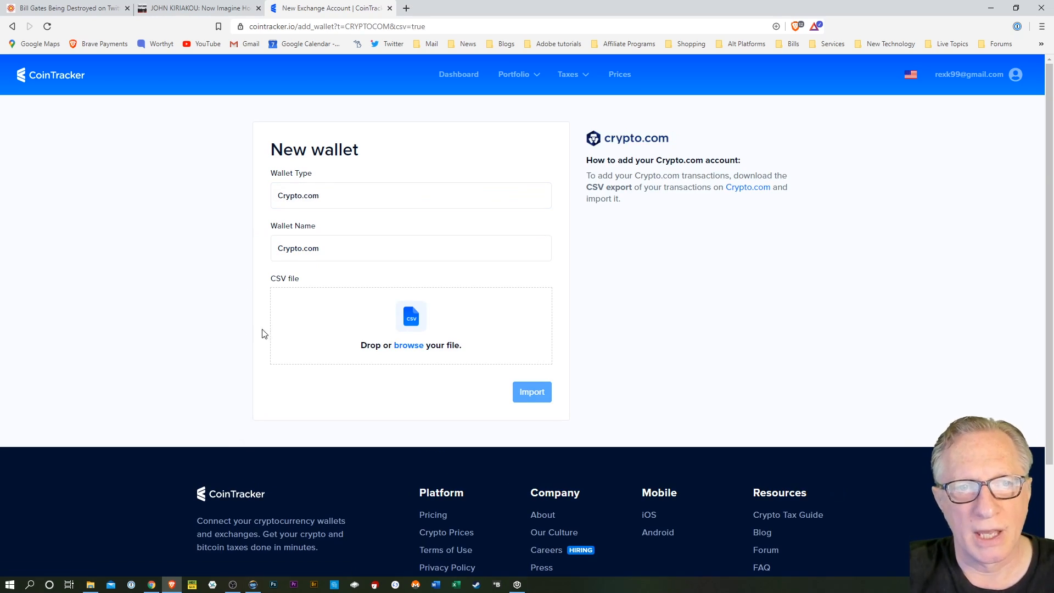
pyautogui.moveTo(645, 155)
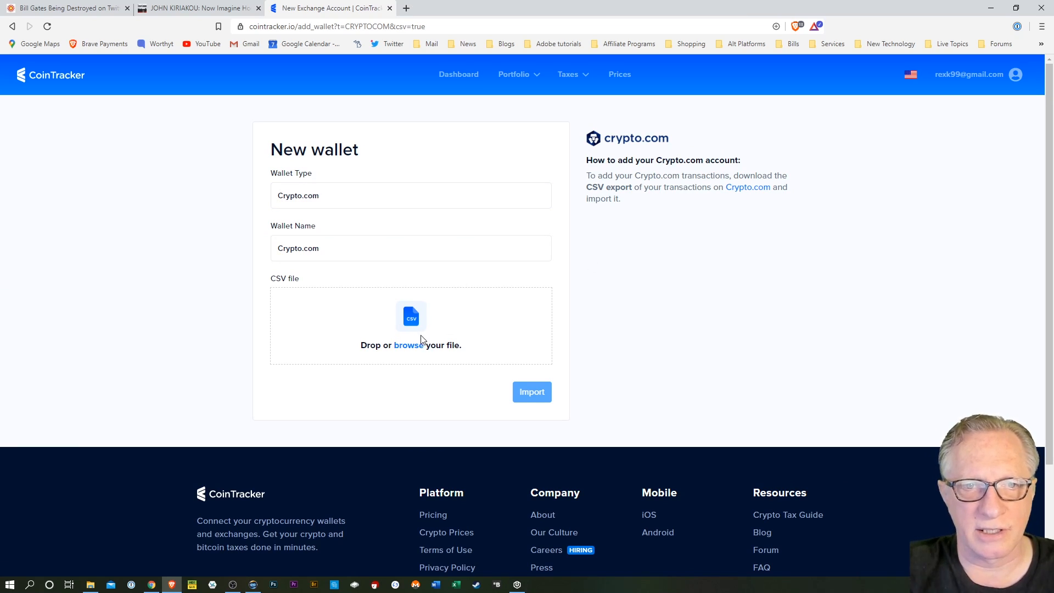
pyautogui.moveTo(435, 336)
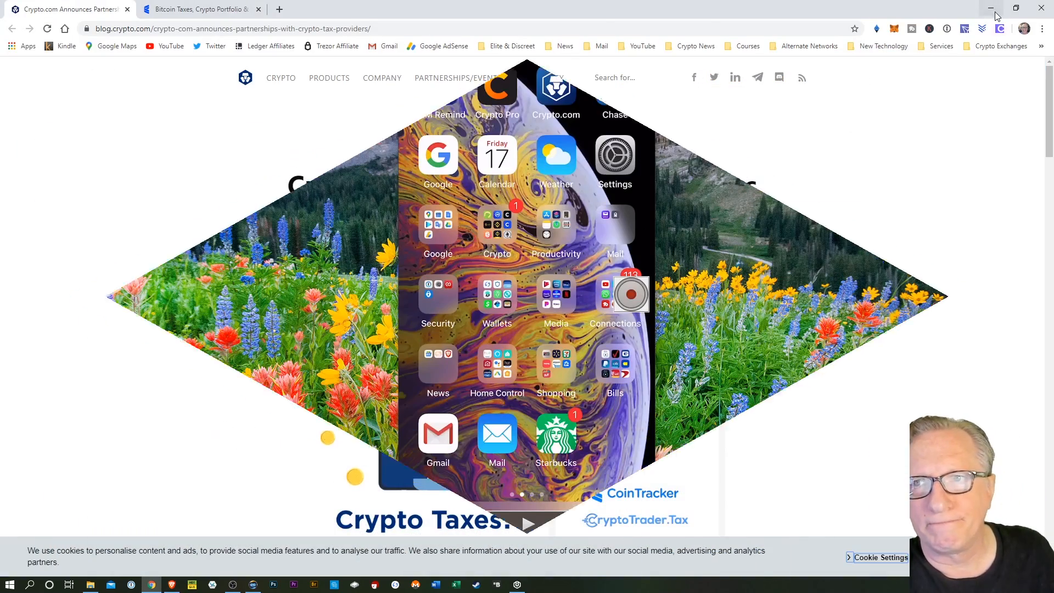
# Launch the Crypto.com app on the mirrored iPhone and reach Transaction History via Accounts.
pyautogui.click(990, 8)
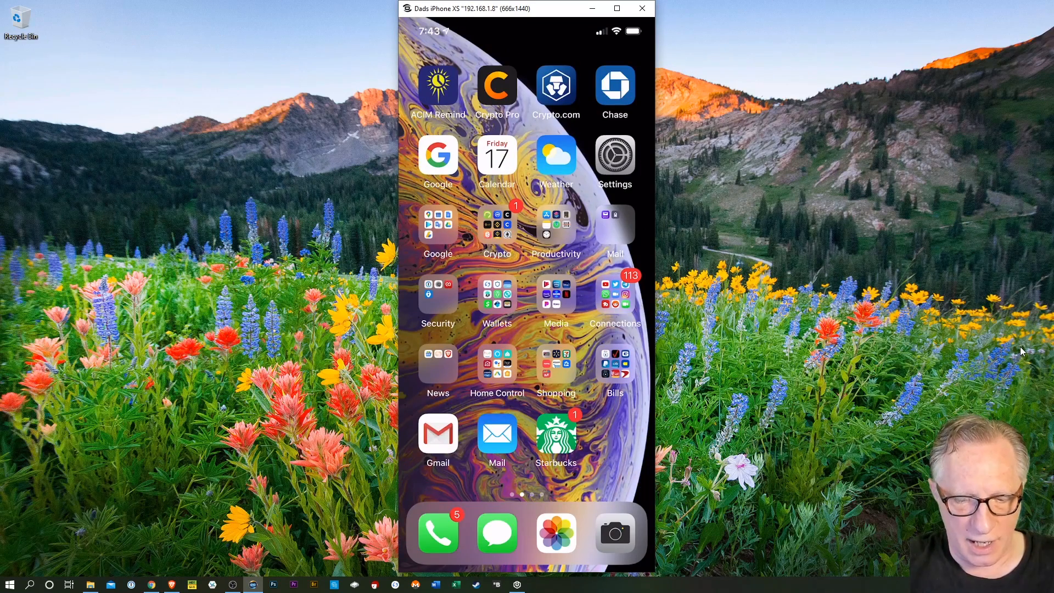
pyautogui.click(556, 86)
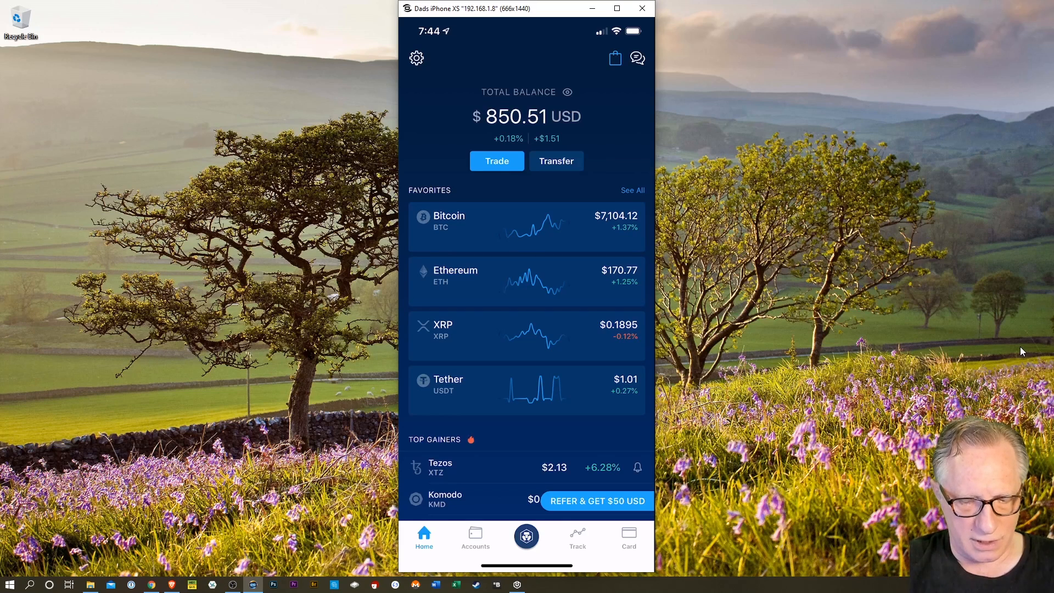
pyautogui.click(474, 538)
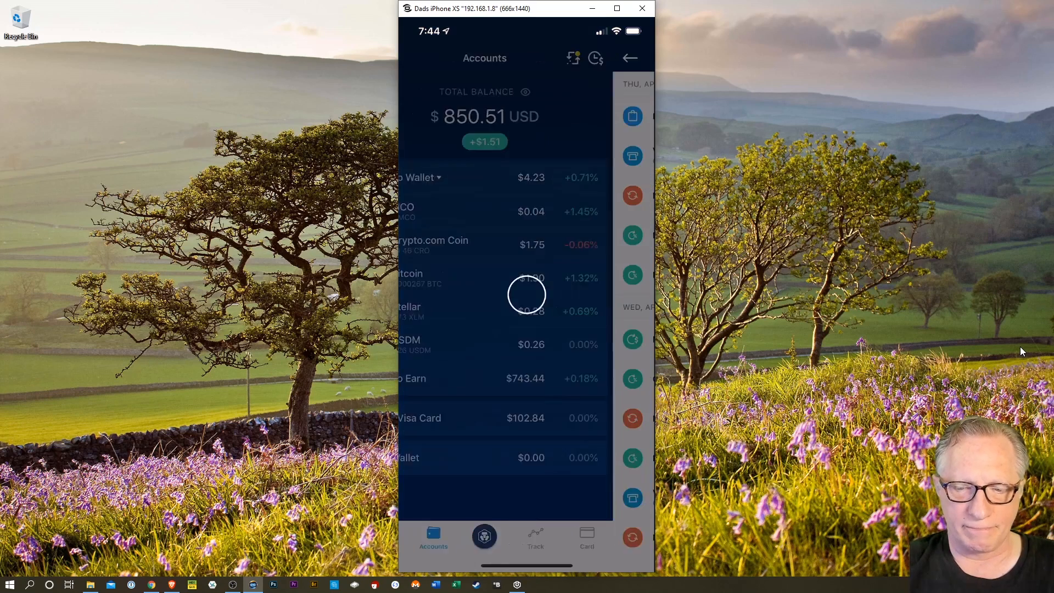
pyautogui.click(594, 57)
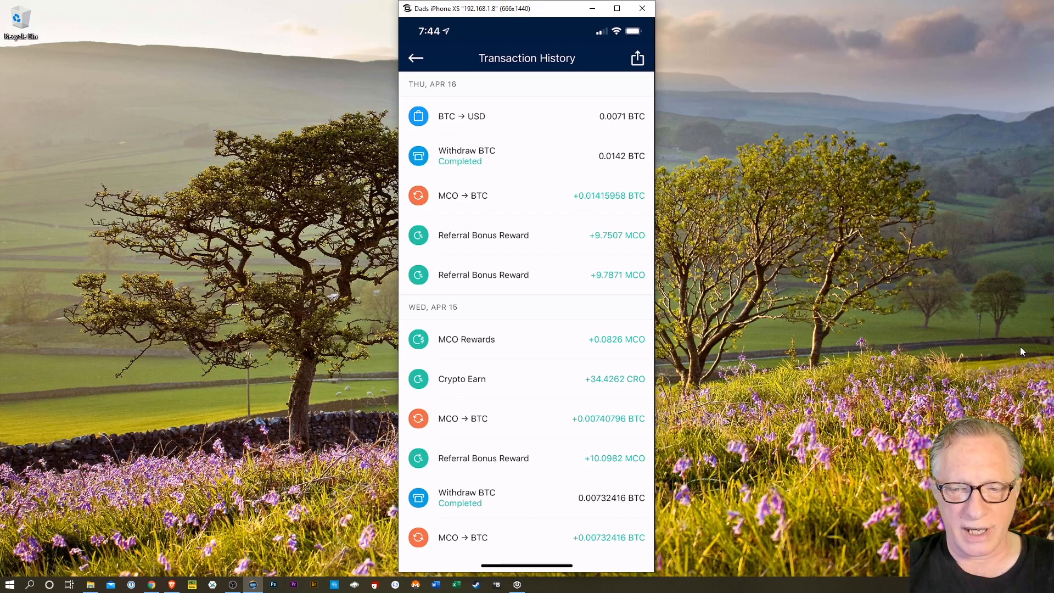
# Set the export range start to Jan 1, 2019 and end to Dec 31, 2019.
pyautogui.click(636, 58)
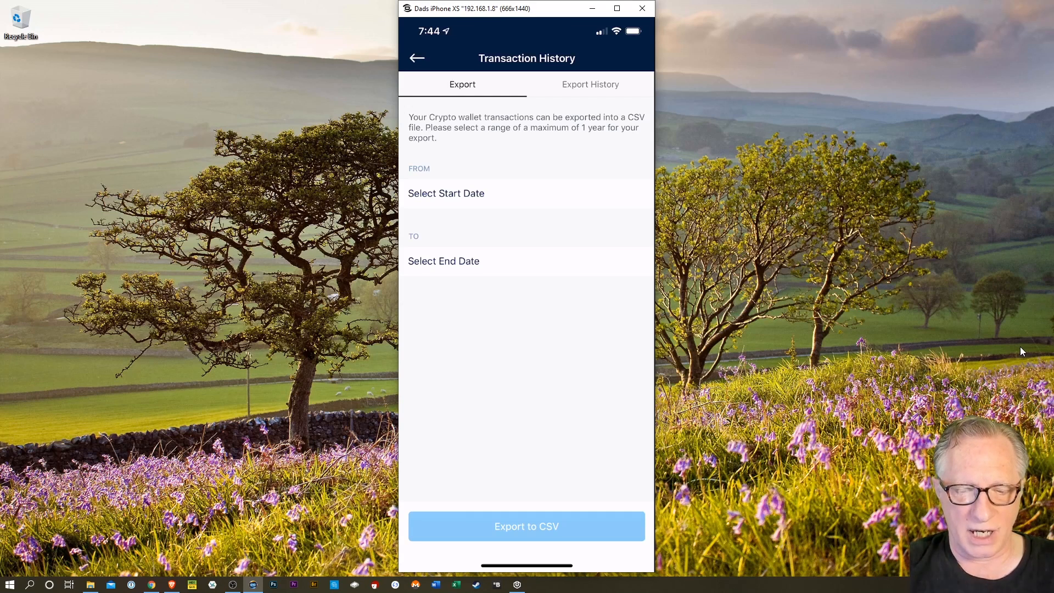
pyautogui.click(446, 193)
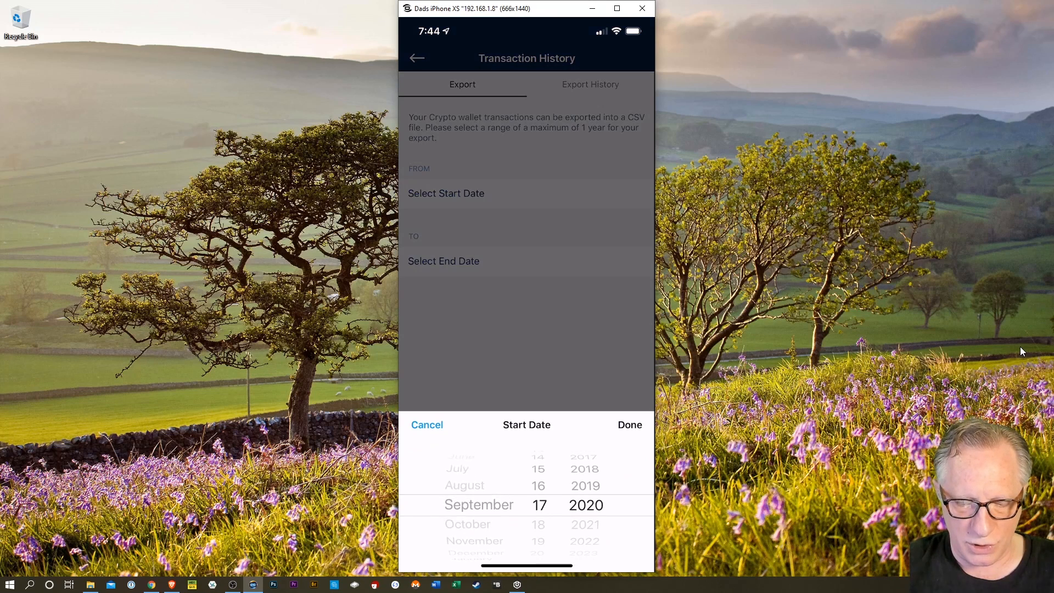
pyautogui.scroll(-3)
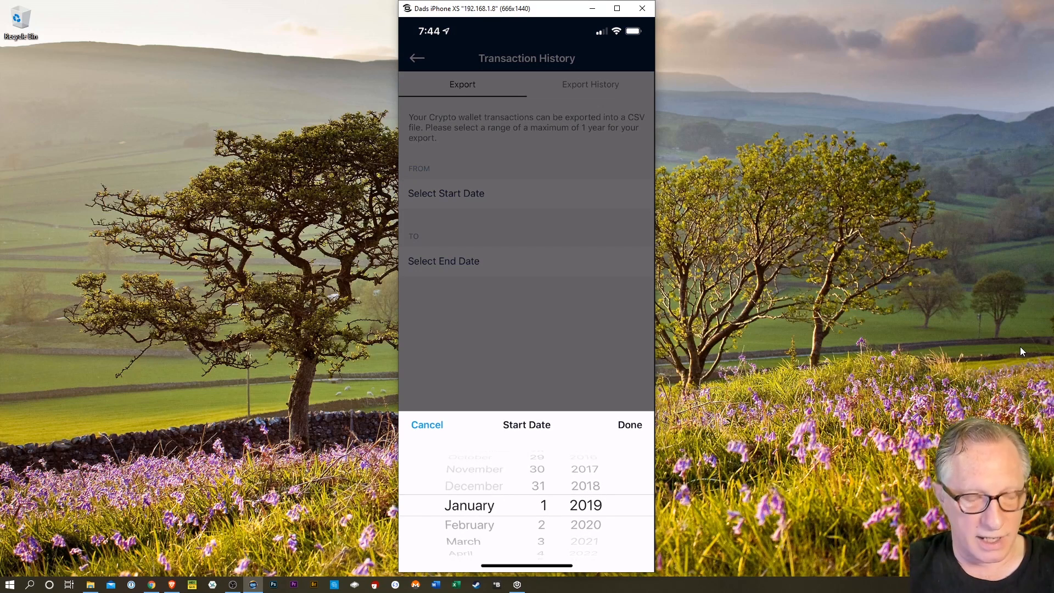
pyautogui.click(627, 424)
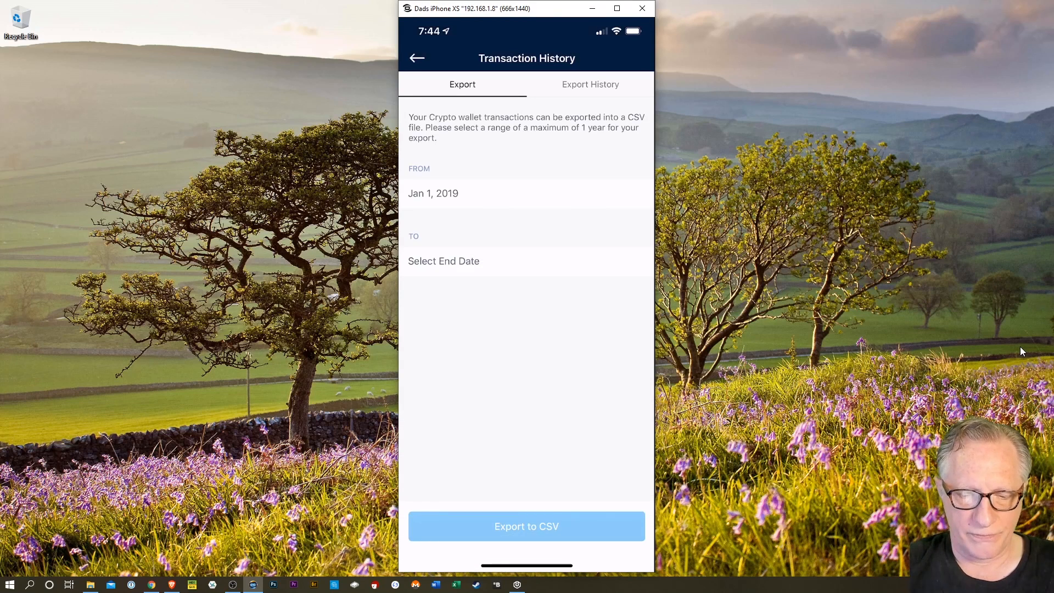
pyautogui.click(442, 262)
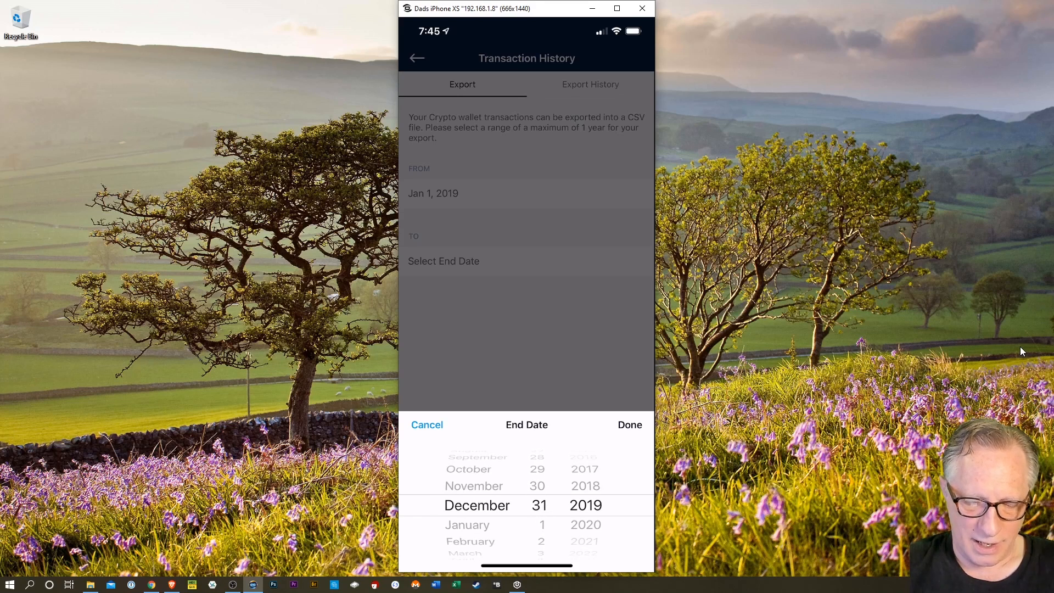
pyautogui.click(629, 423)
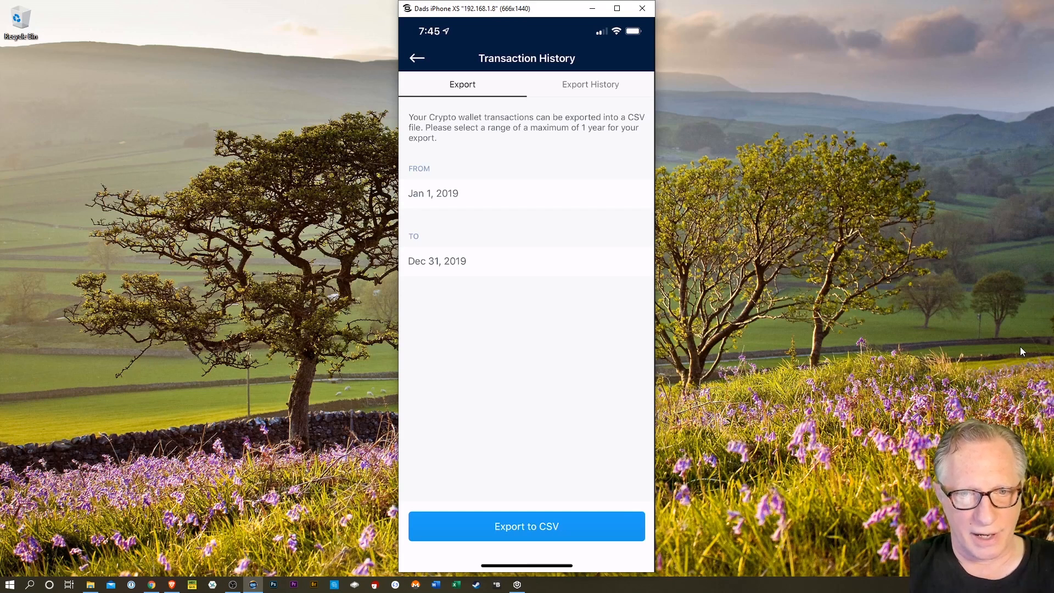
# Export the 2019 transactions to CSV and download the newest export from Export History.
pyautogui.click(526, 525)
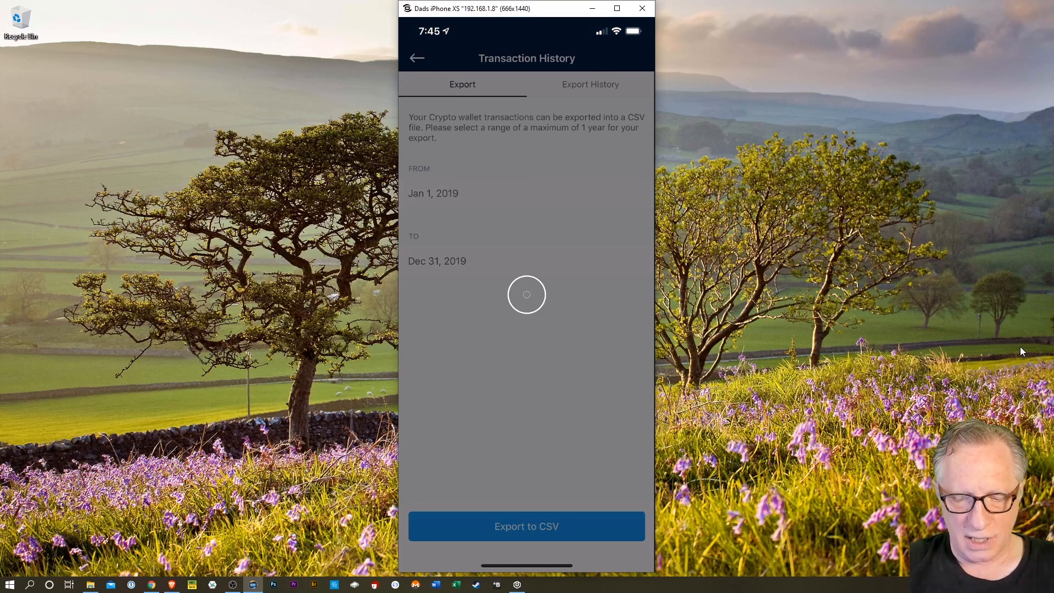
pyautogui.click(590, 84)
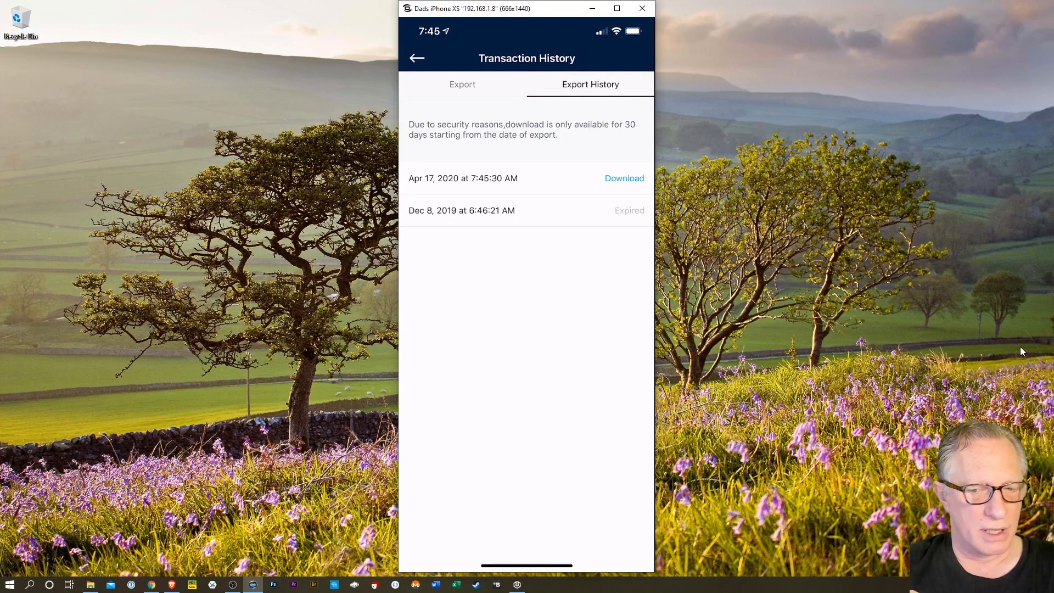
pyautogui.click(623, 178)
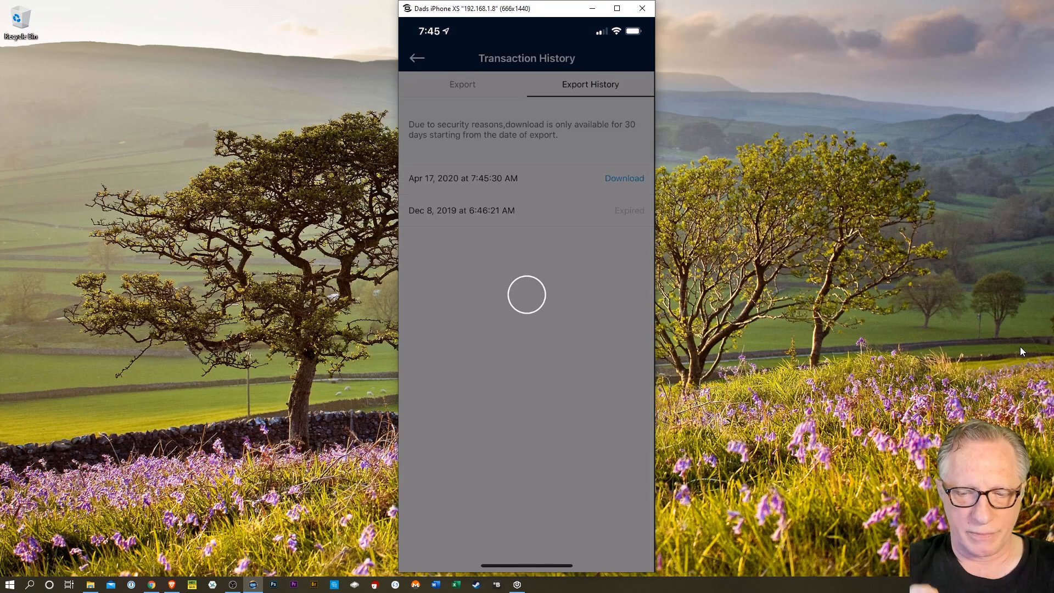
pyautogui.click(623, 178)
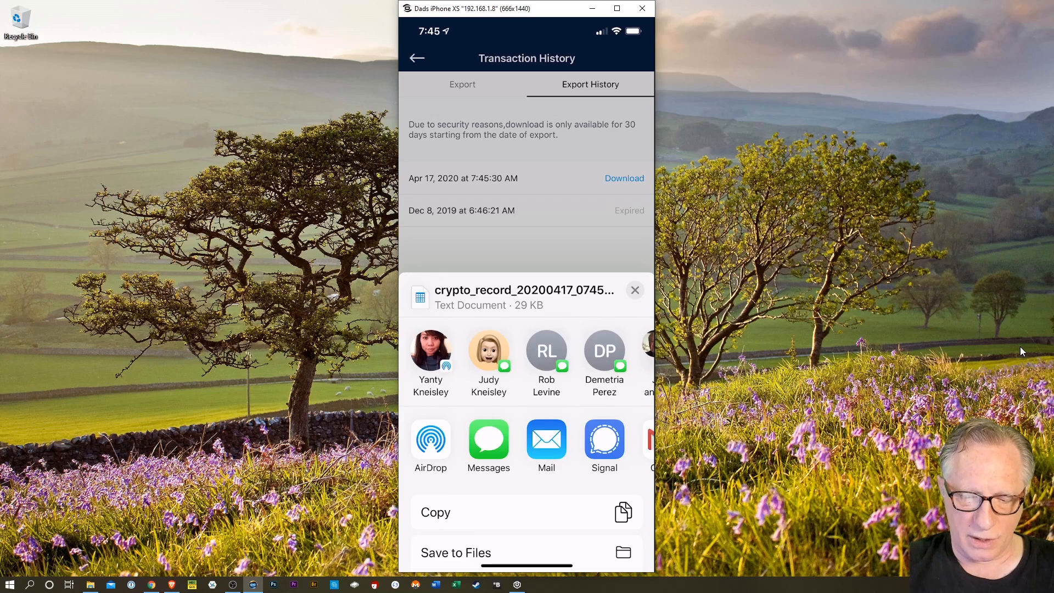
# Share the CSV through Mail and address the new message.
pyautogui.click(545, 441)
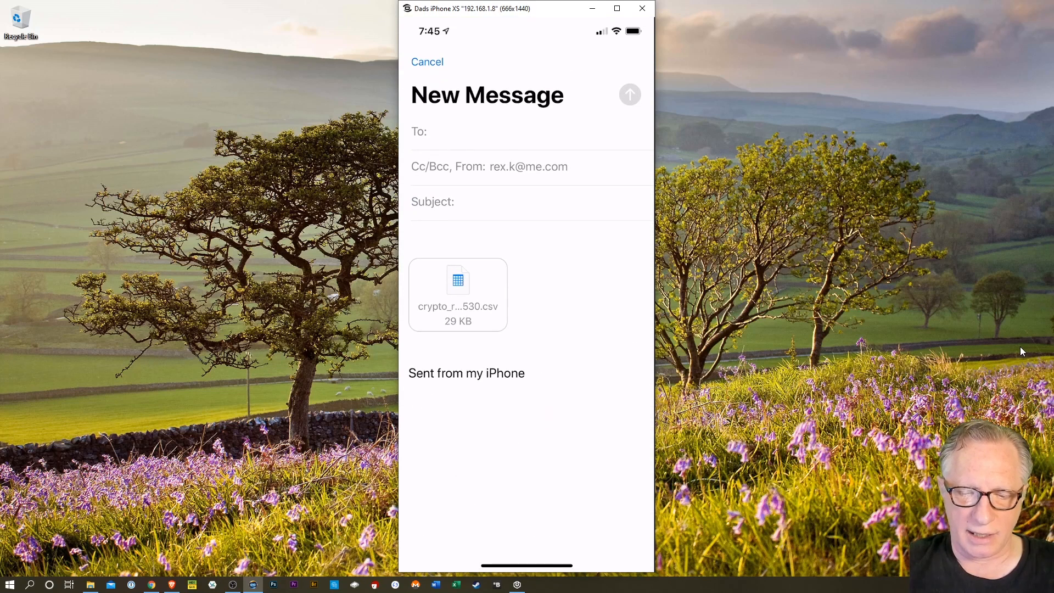
pyautogui.write('re')
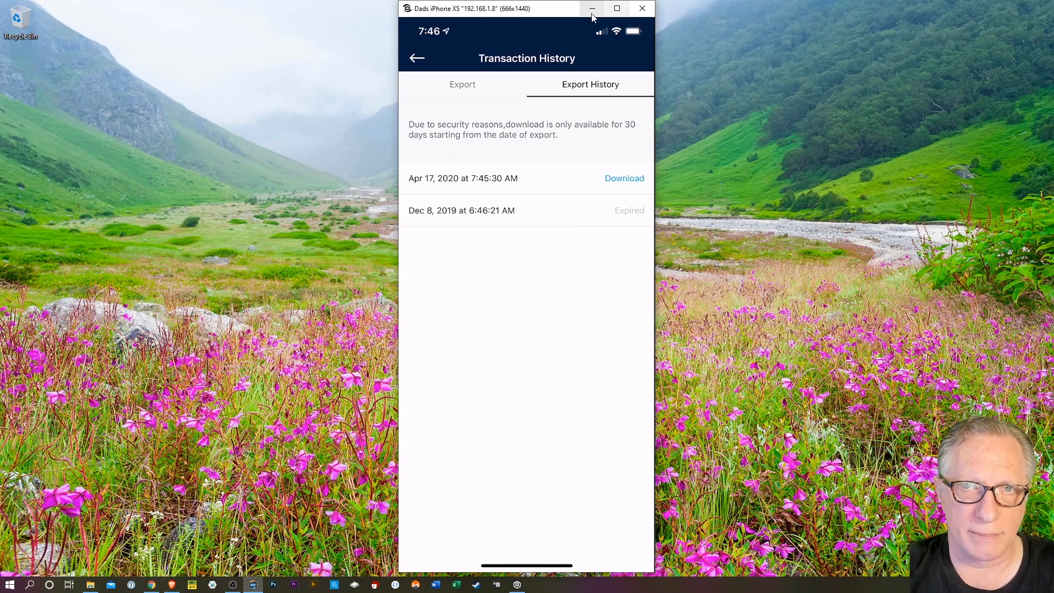
# Minimize the iPhone mirroring window to return to the Windows desktop.
pyautogui.click(591, 7)
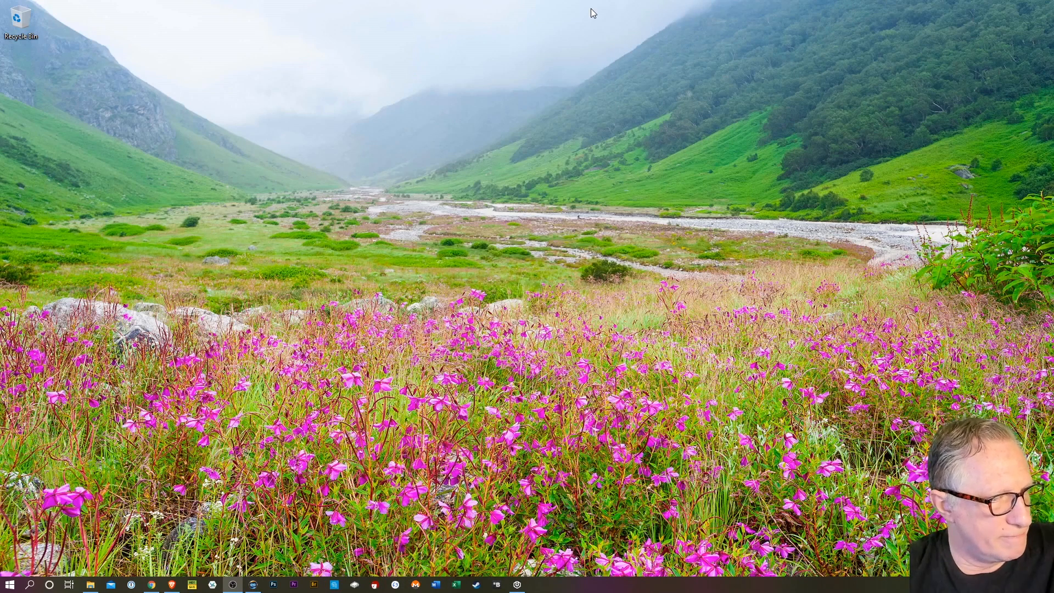
pyautogui.moveTo(375, 309)
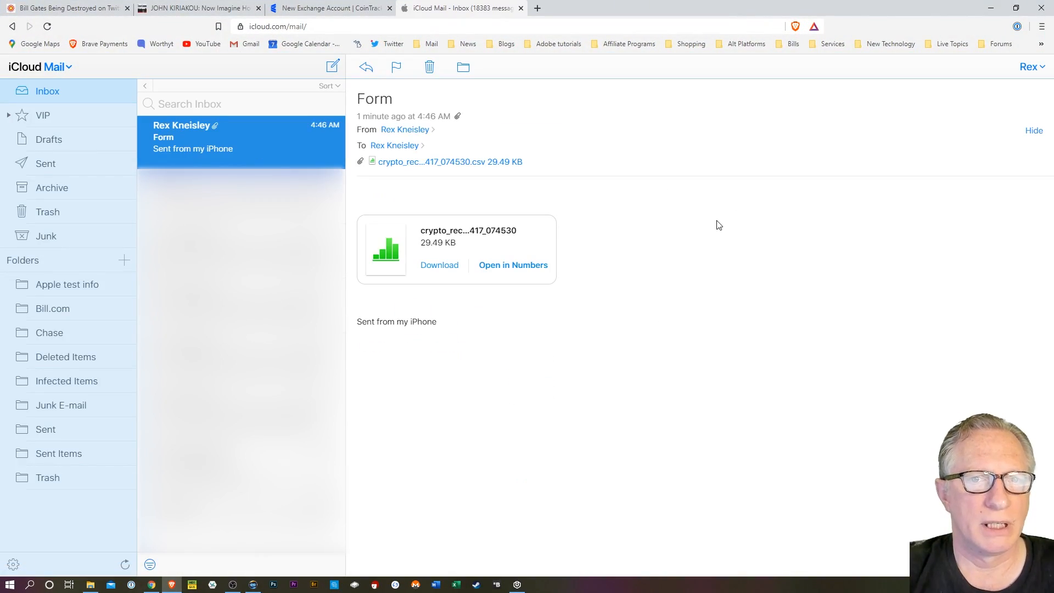
# Download the emailed CSV into a new '2019 Tax info' folder in Documents.
pyautogui.click(439, 265)
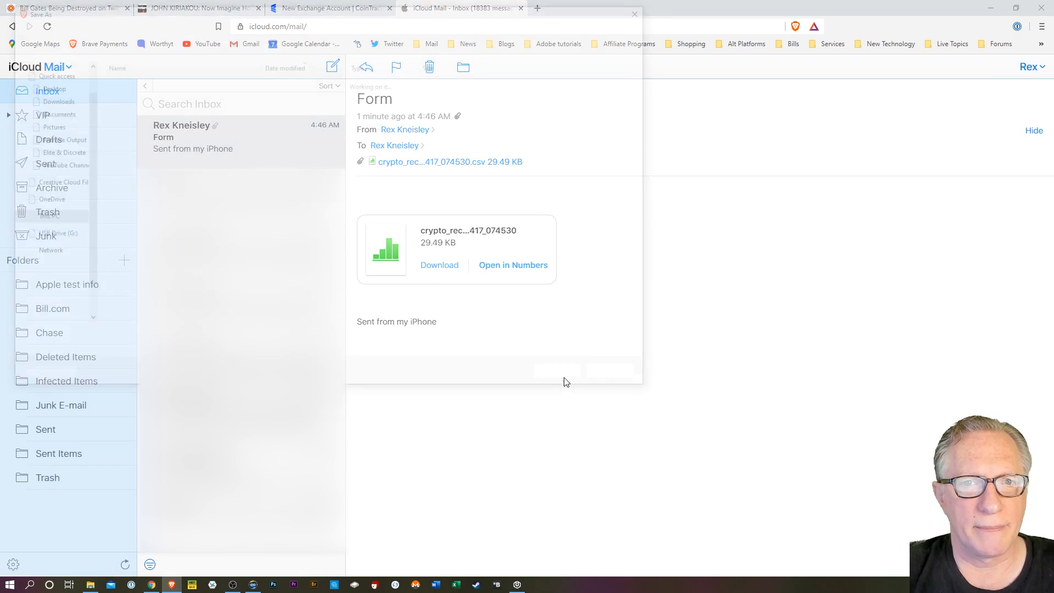
pyautogui.click(439, 265)
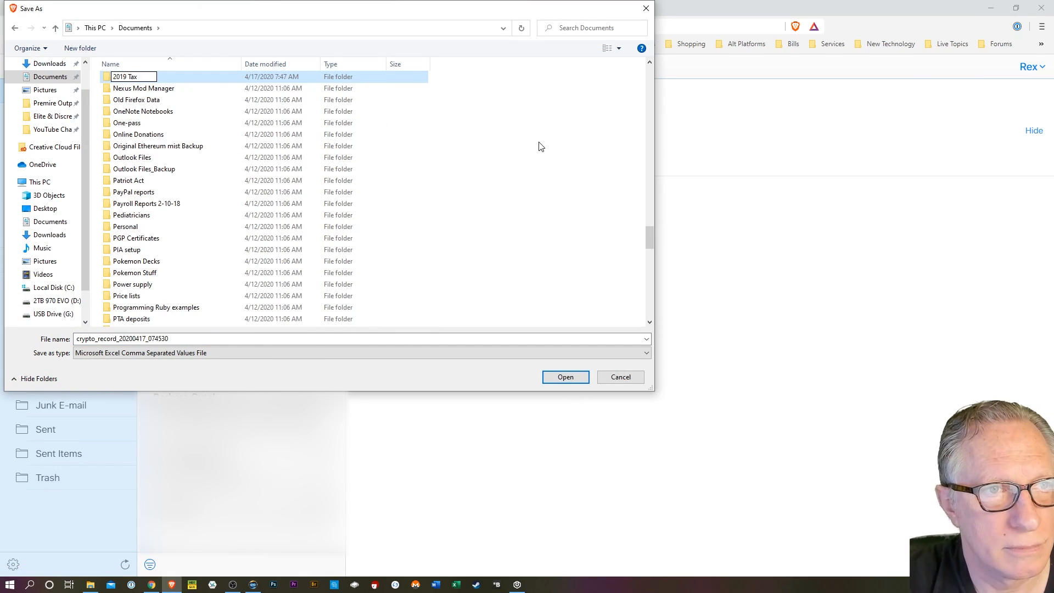
pyautogui.write('info')
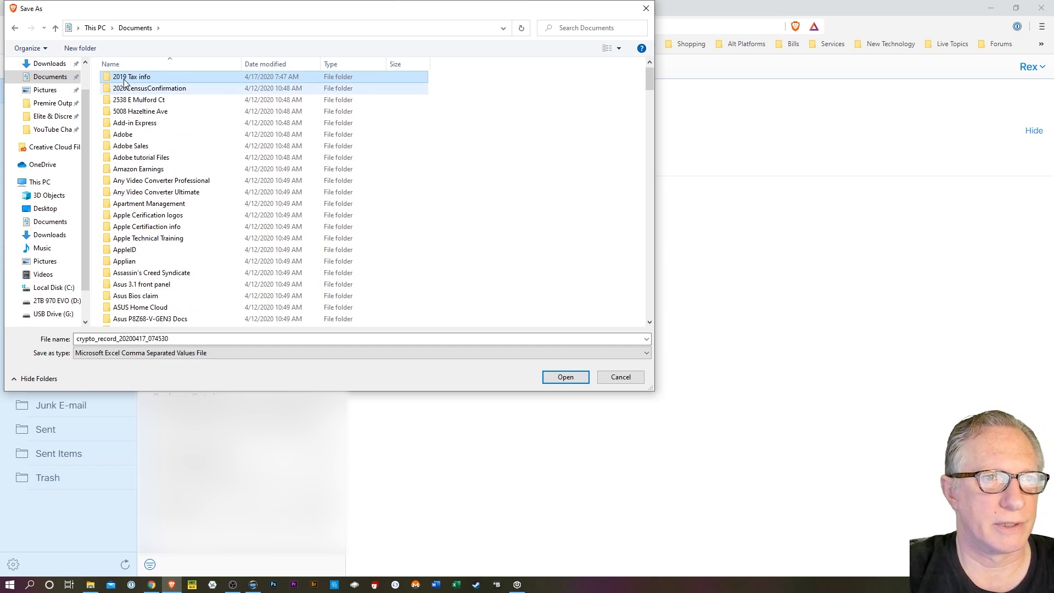
pyautogui.doubleClick(131, 76)
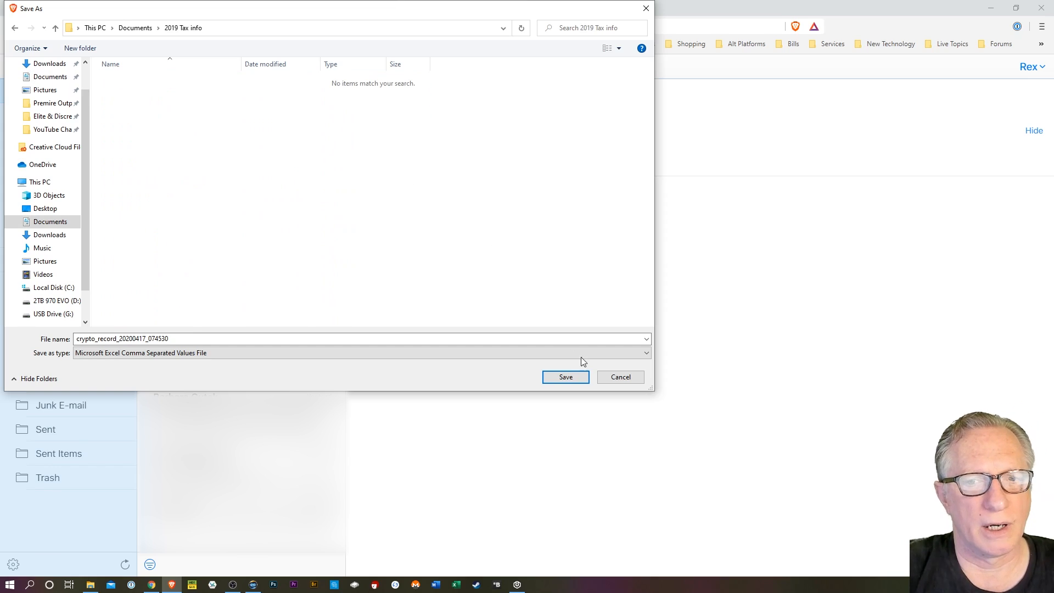
pyautogui.click(564, 377)
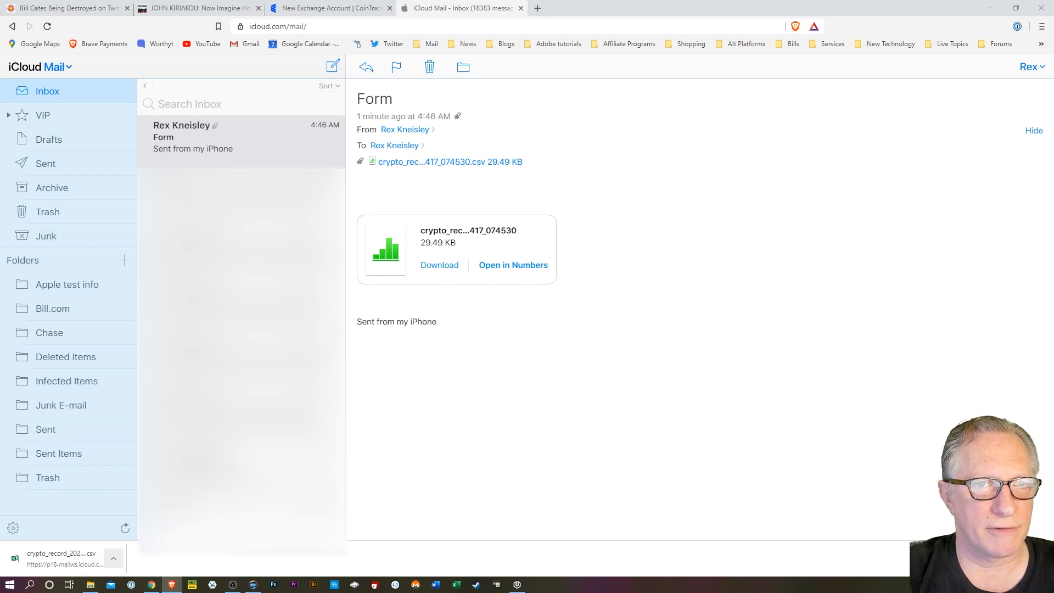
# Show the downloaded crypto_record CSV in its 2019 Tax info folder.
pyautogui.click(439, 265)
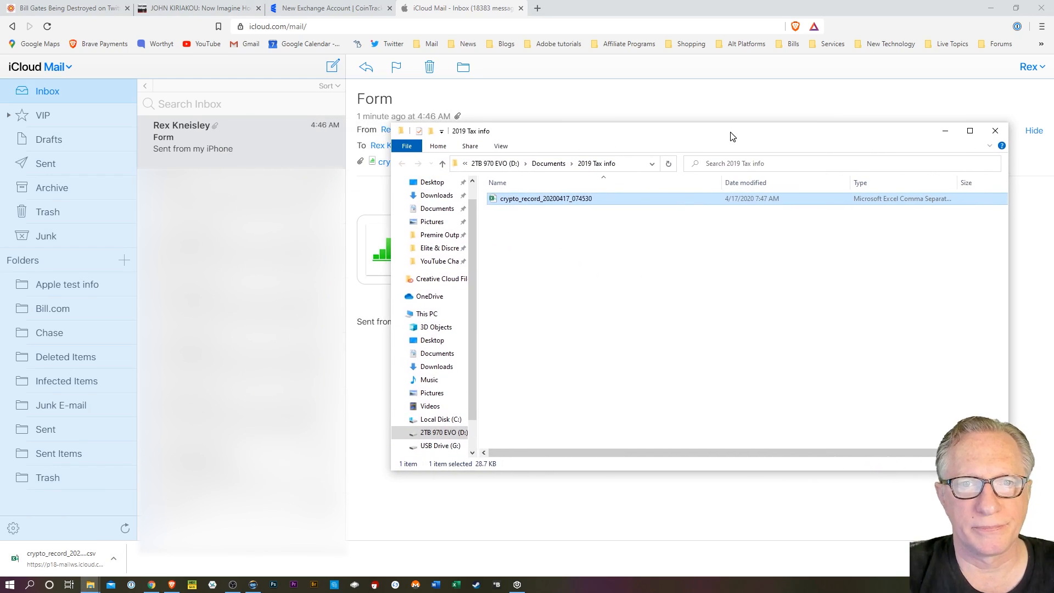
pyautogui.moveTo(329, 8)
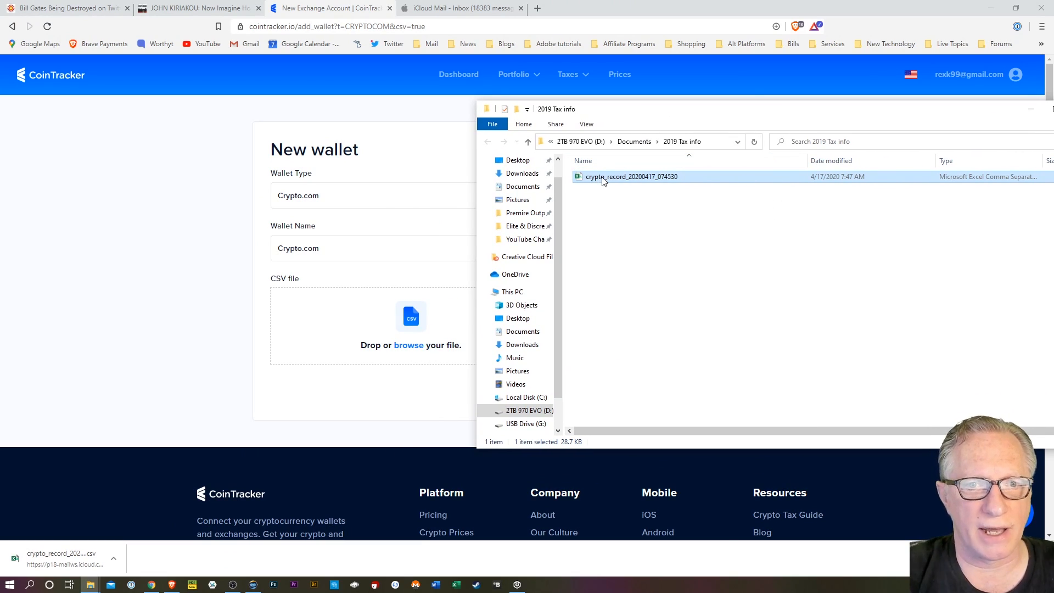
pyautogui.moveTo(473, 283)
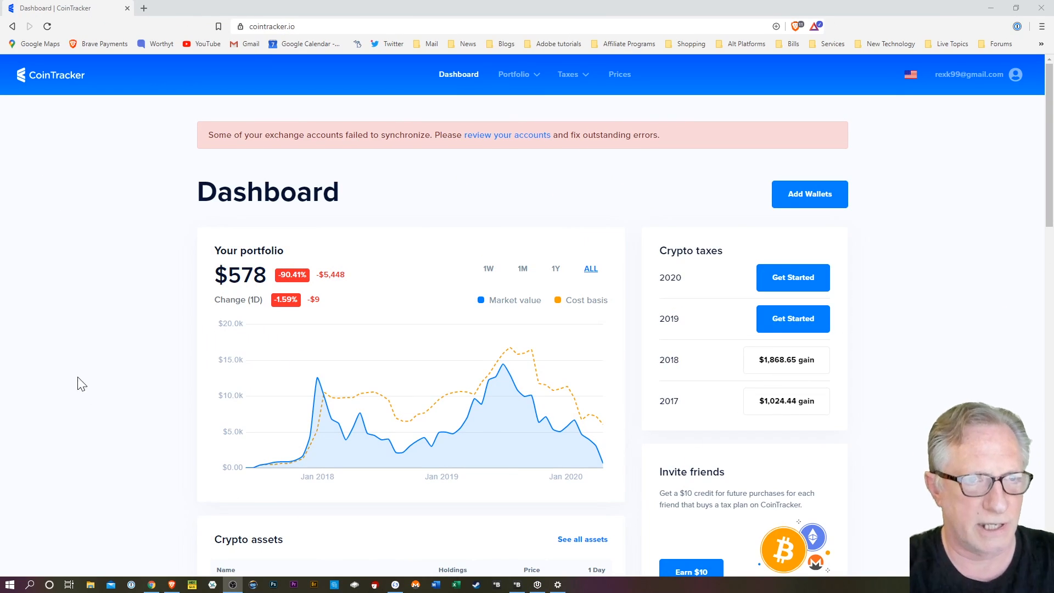
pyautogui.moveTo(48, 74)
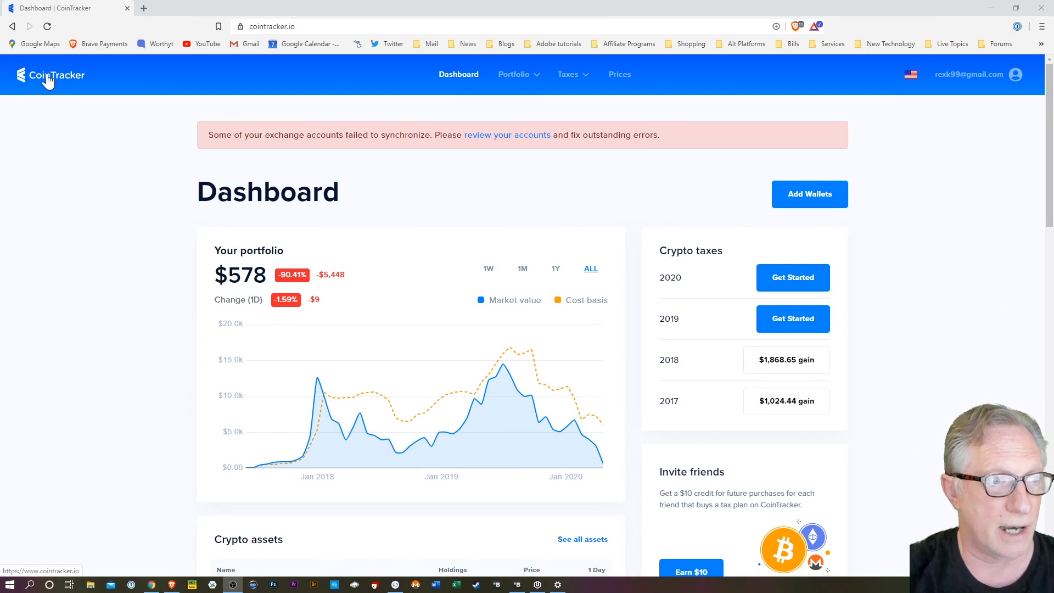
pyautogui.moveTo(114, 222)
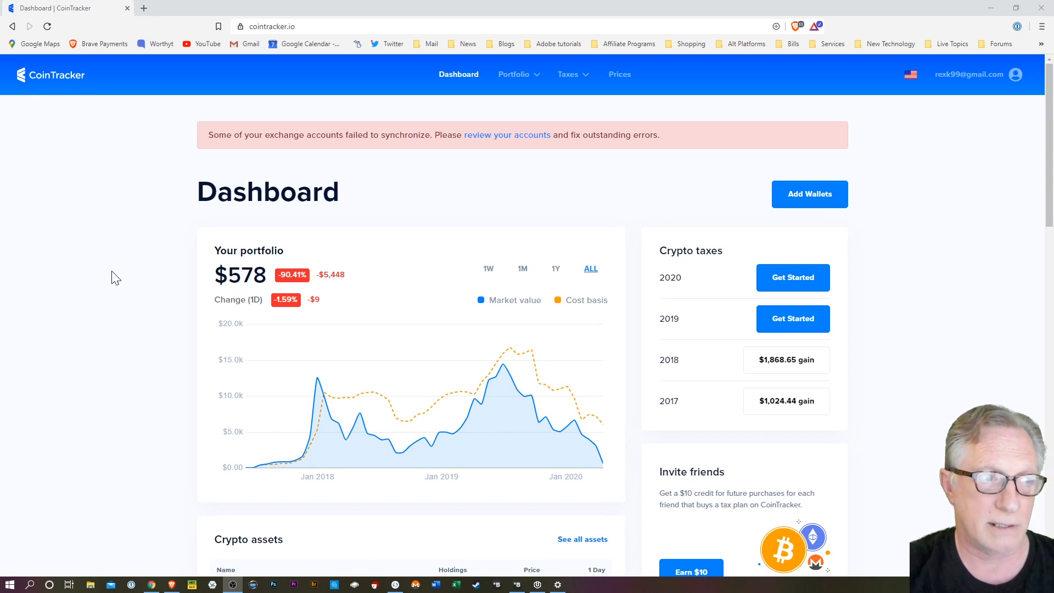
pyautogui.moveTo(104, 266)
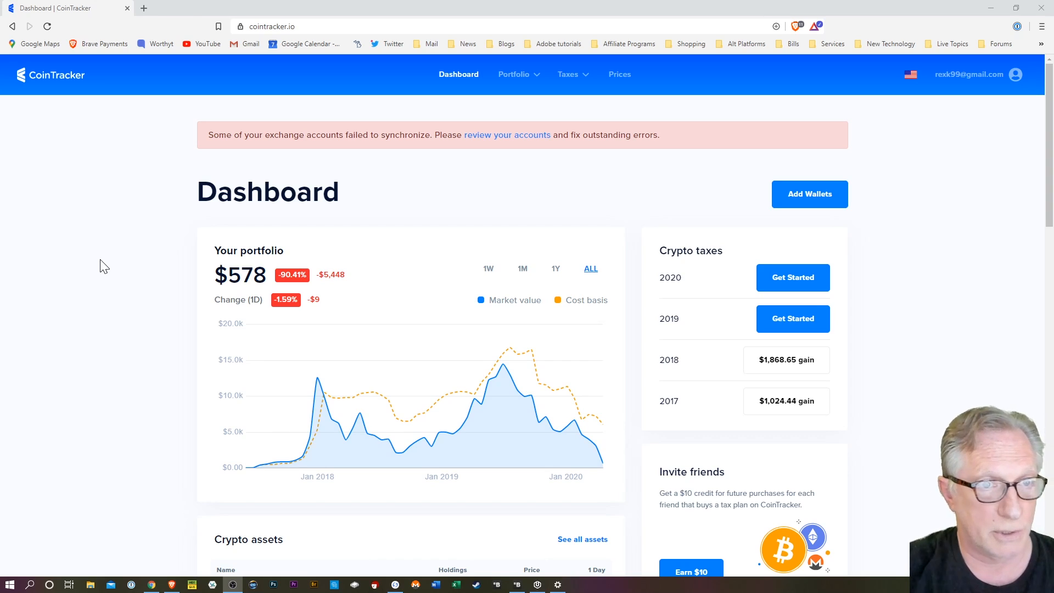
pyautogui.moveTo(969, 144)
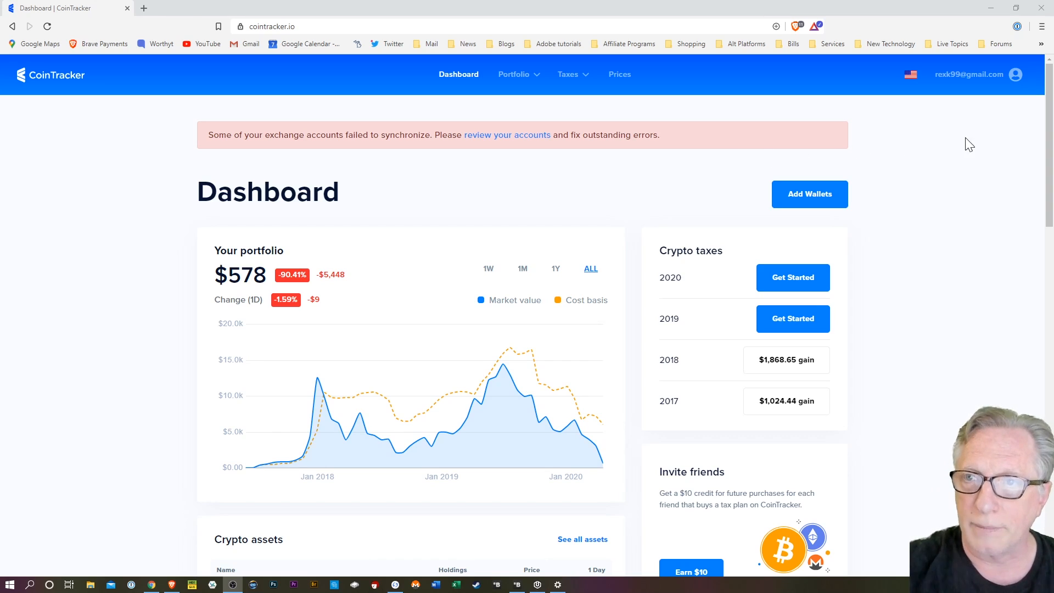
# Review the CoinTracker dashboard's portfolio chart and tax years.
pyautogui.scroll(-3)
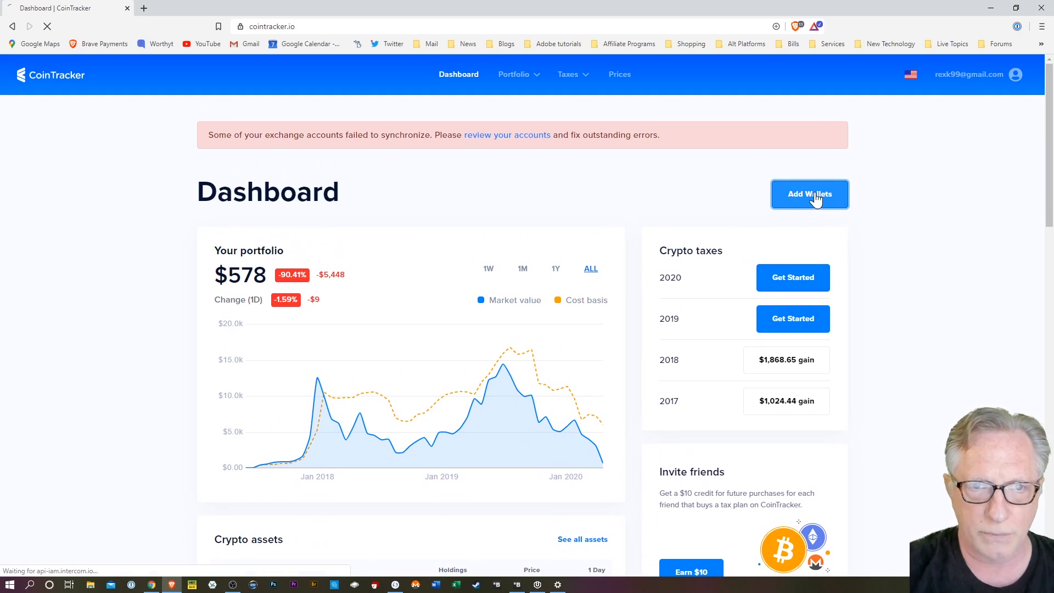
# Add a Crypto.com wallet from crypto_record_2019.csv, importing 424 transactions.
pyautogui.click(809, 195)
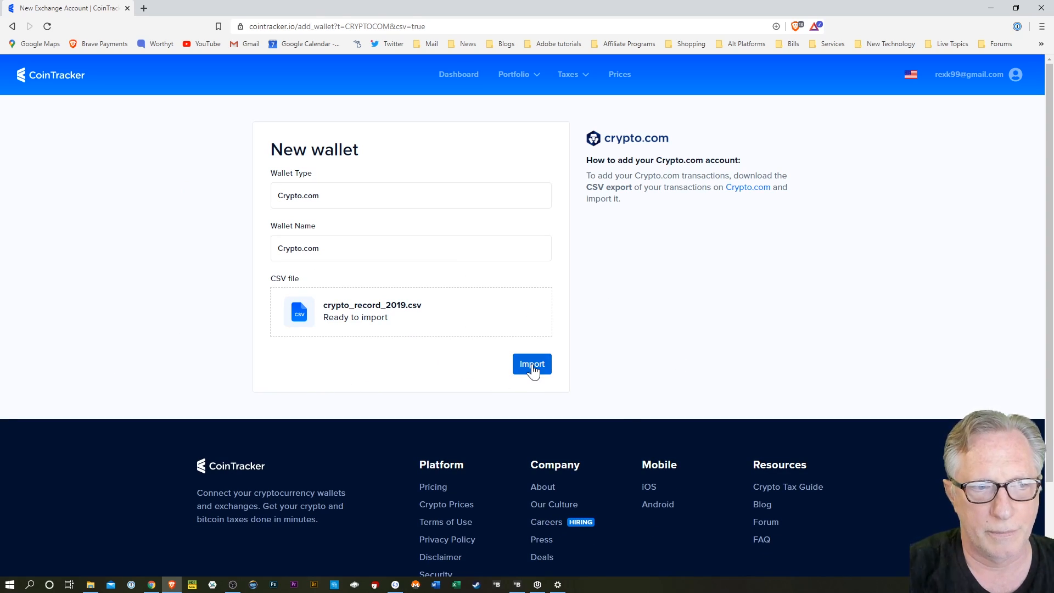
pyautogui.click(531, 364)
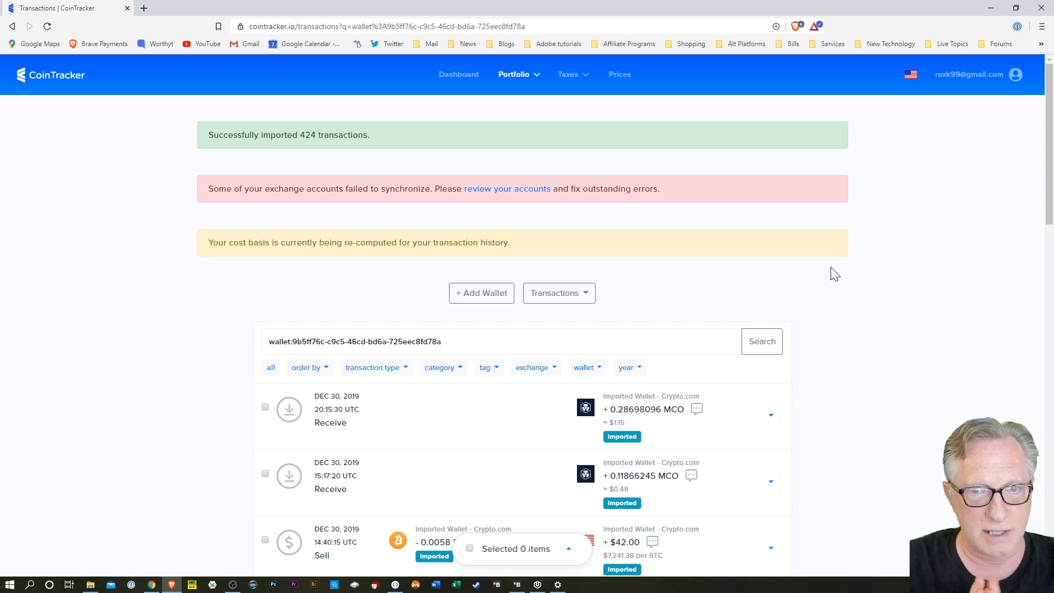
# Scroll the Transactions list to check cost basis and gain/loss tags, then go to Dashboard.
pyautogui.scroll(-3)
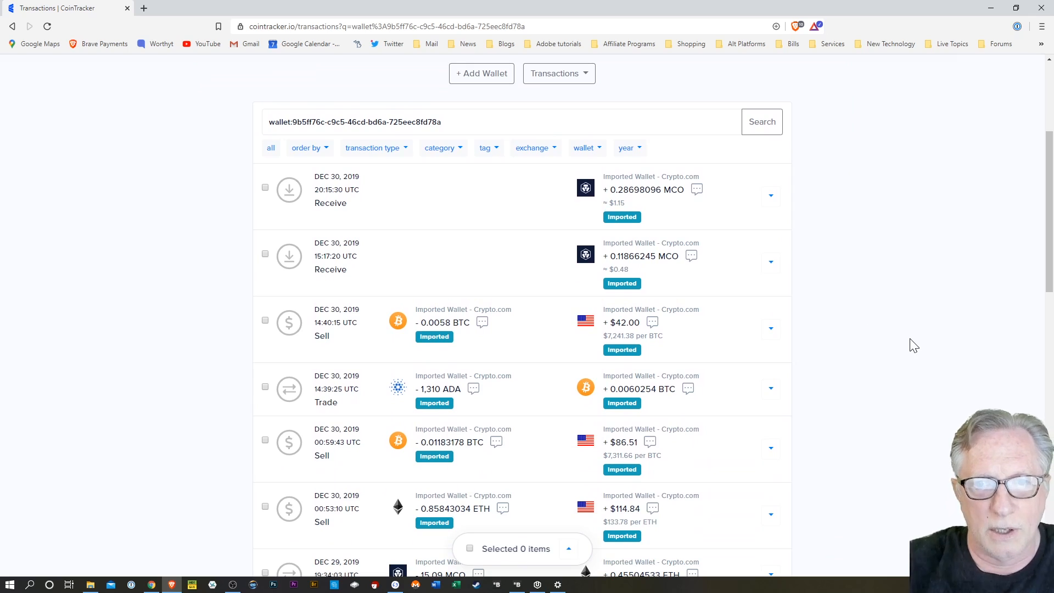
pyautogui.moveTo(897, 350)
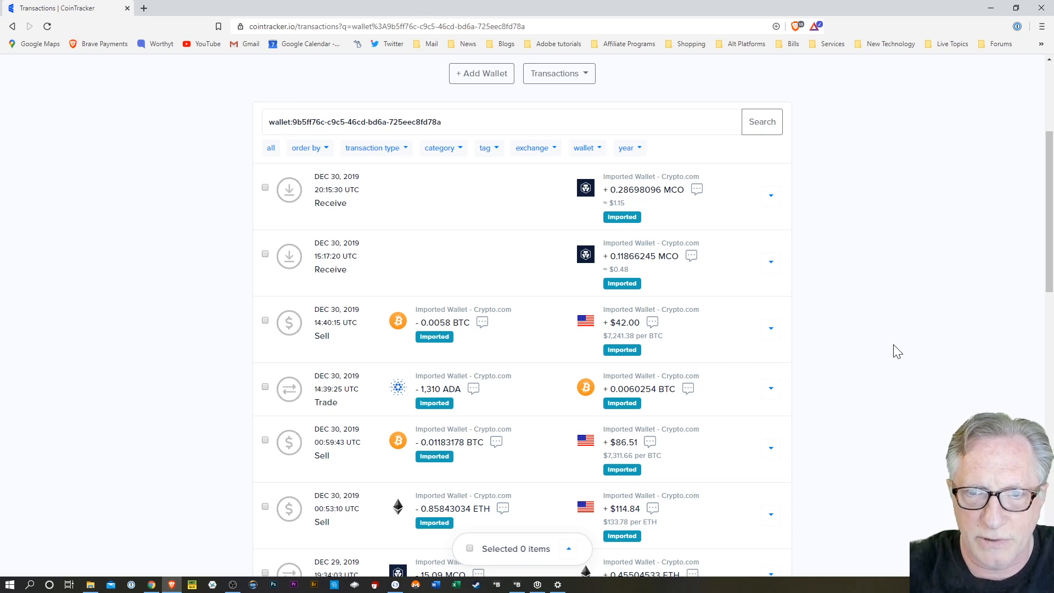
pyautogui.click(143, 8)
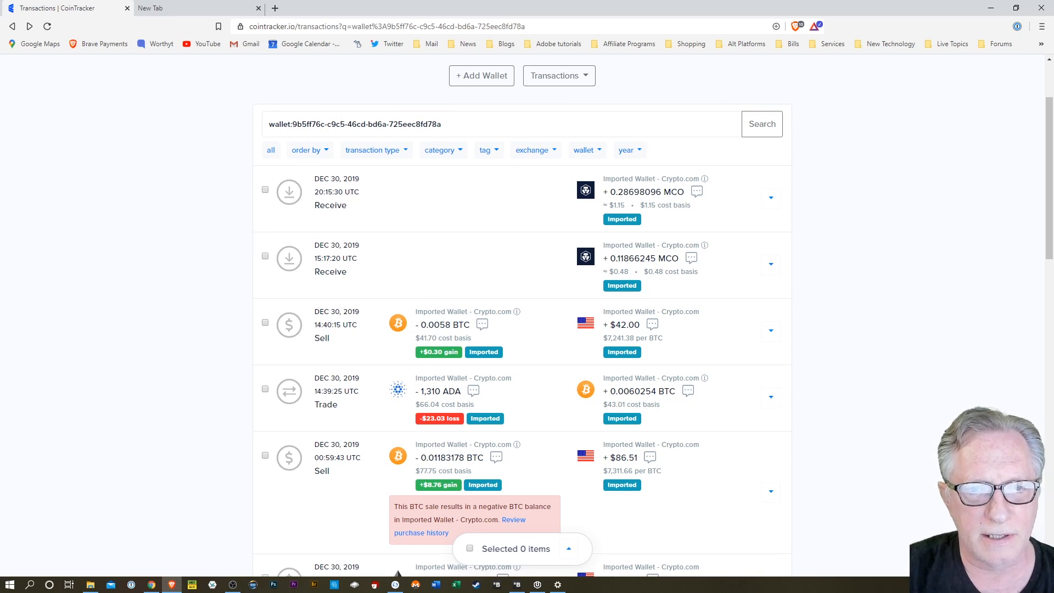
pyautogui.moveTo(494, 392)
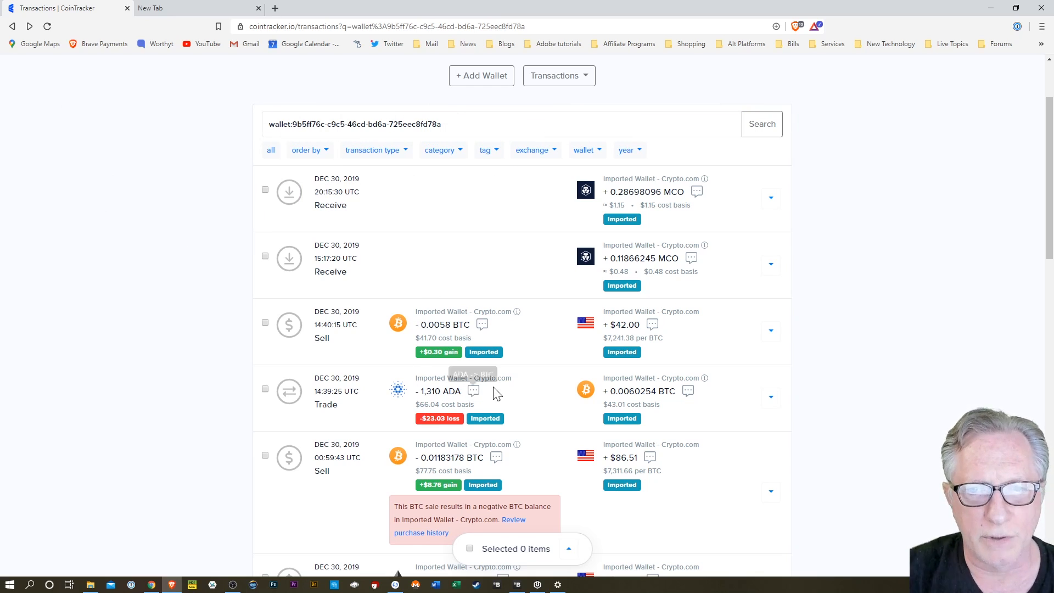
pyautogui.moveTo(524, 397)
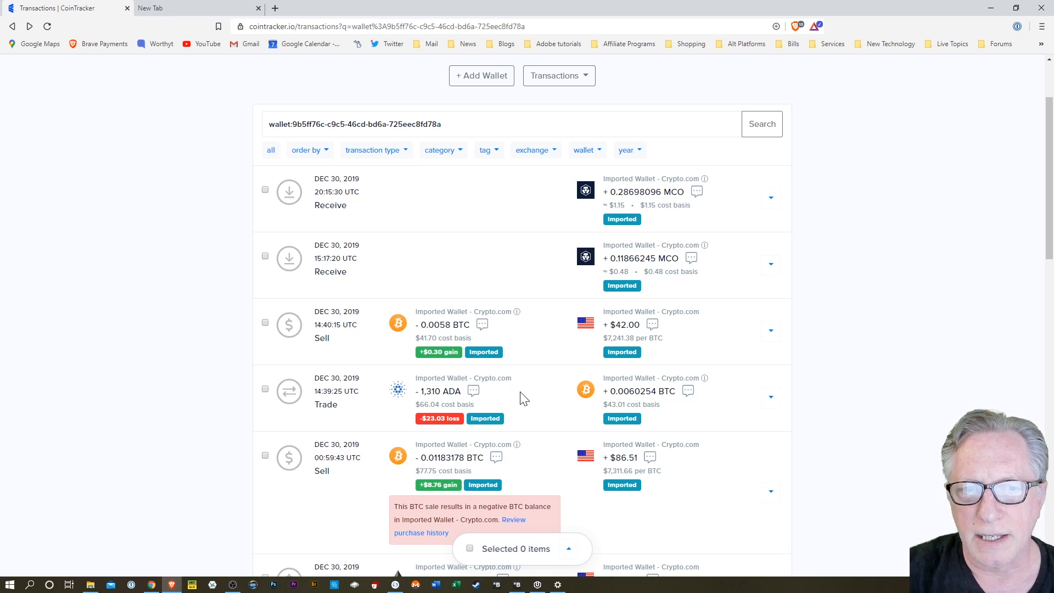
pyautogui.moveTo(541, 389)
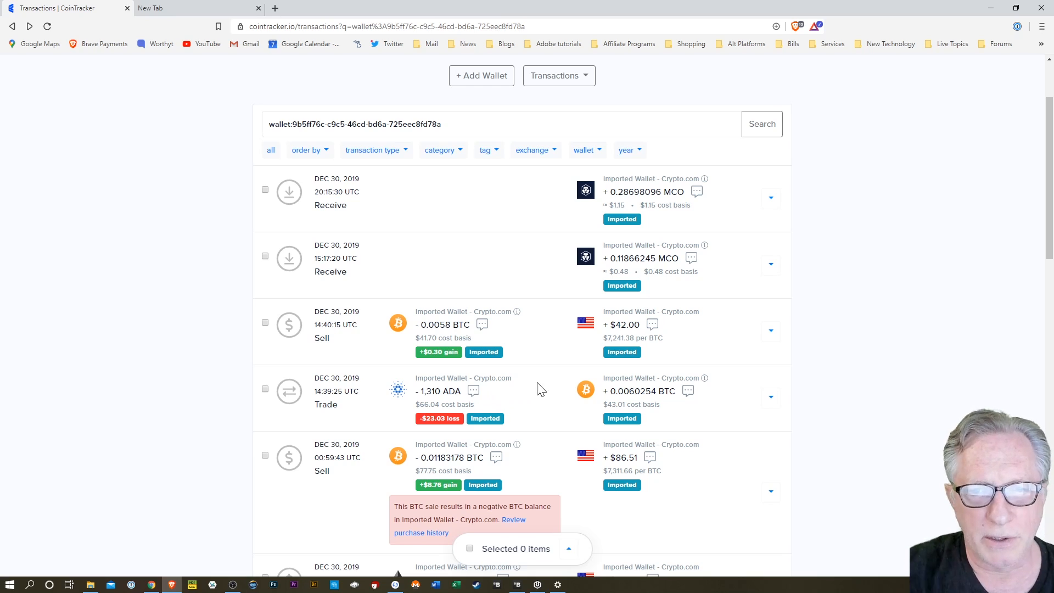
pyautogui.moveTo(598, 390)
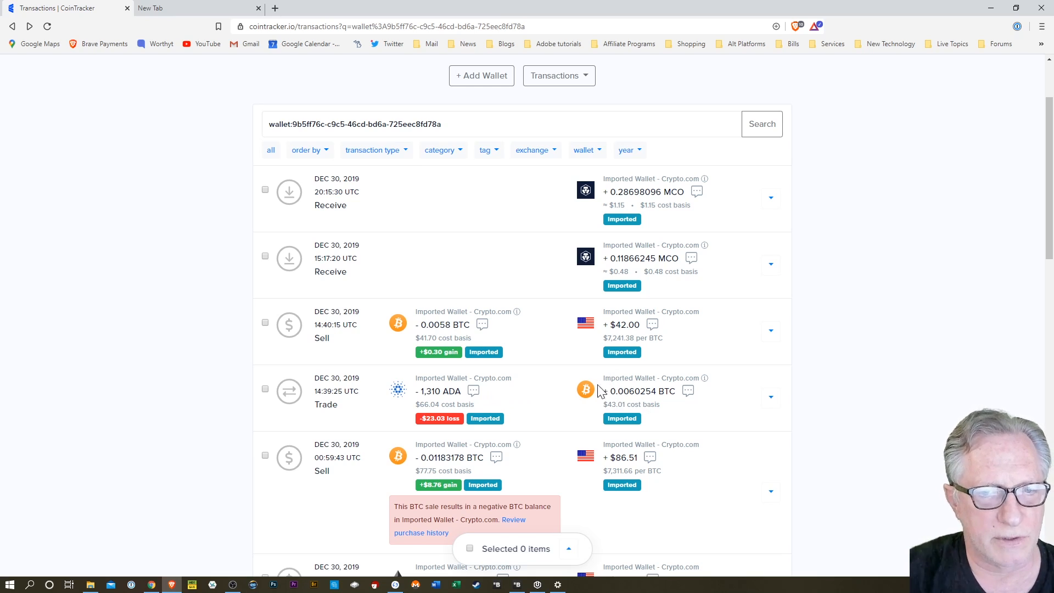
pyautogui.moveTo(512, 402)
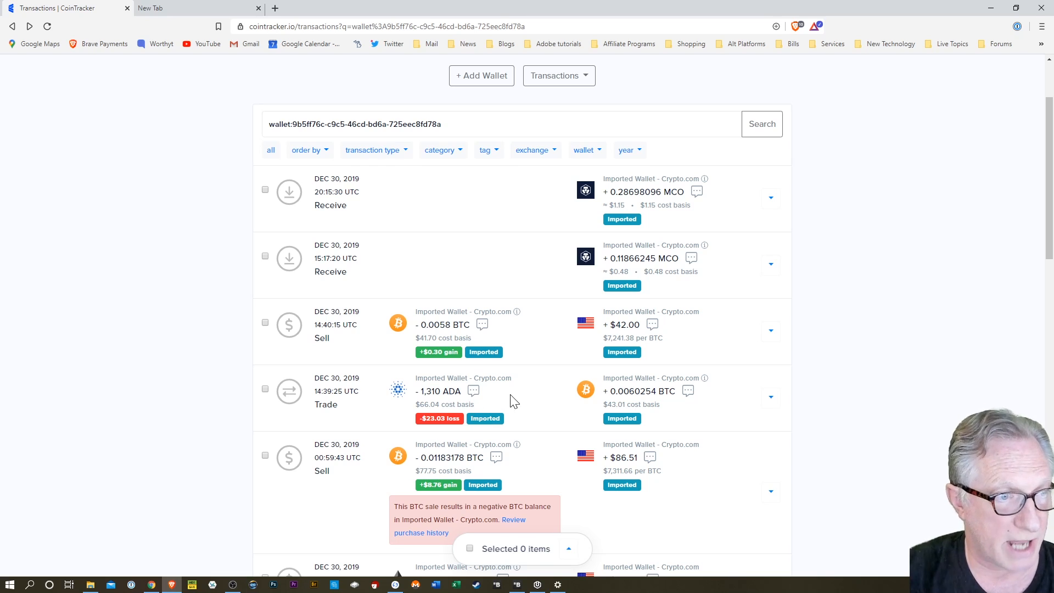
pyautogui.scroll(3)
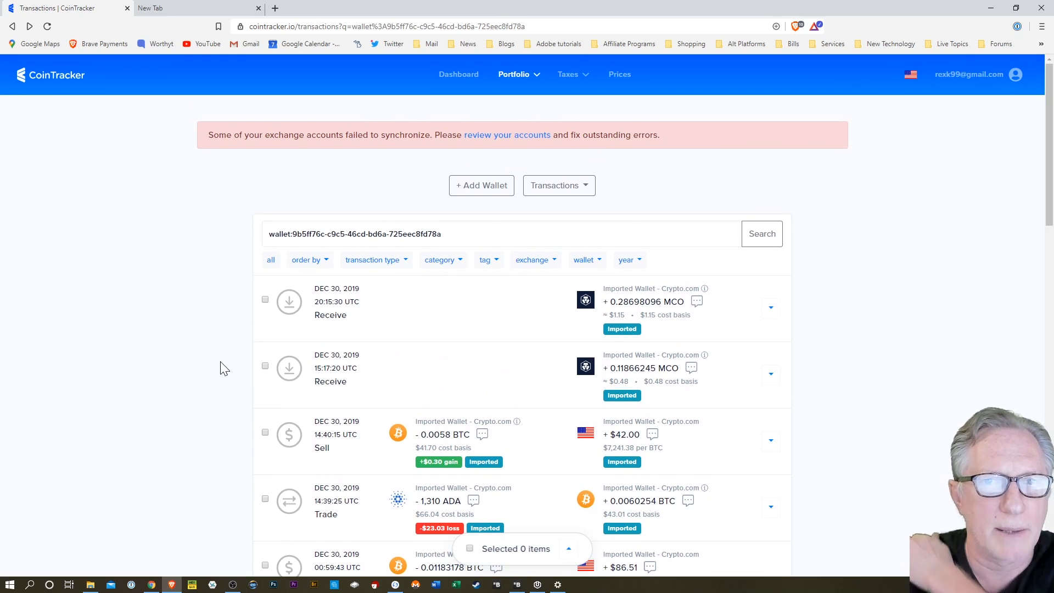
pyautogui.moveTo(139, 292)
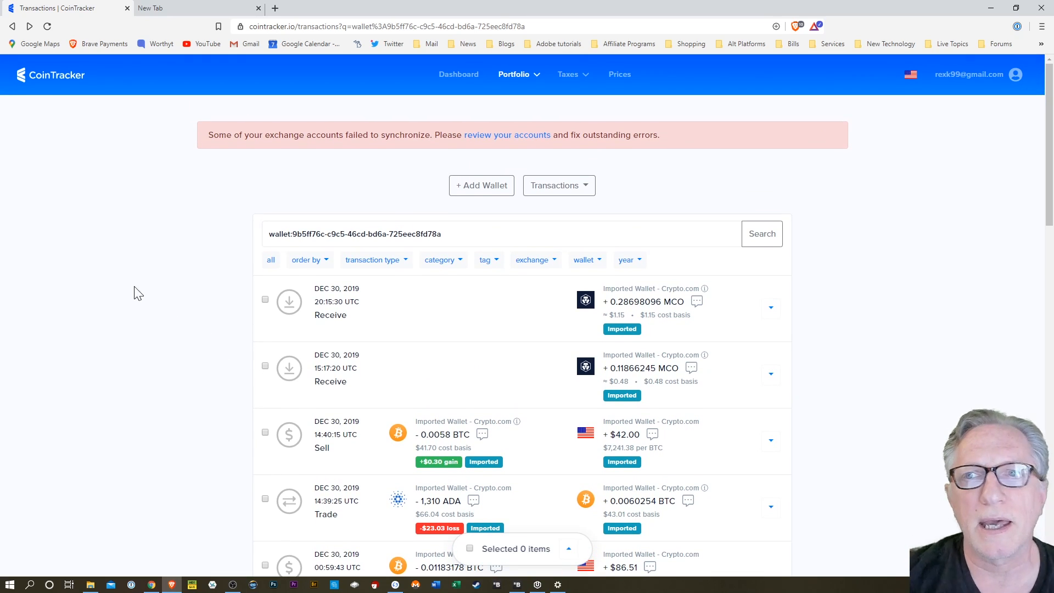
pyautogui.moveTo(459, 74)
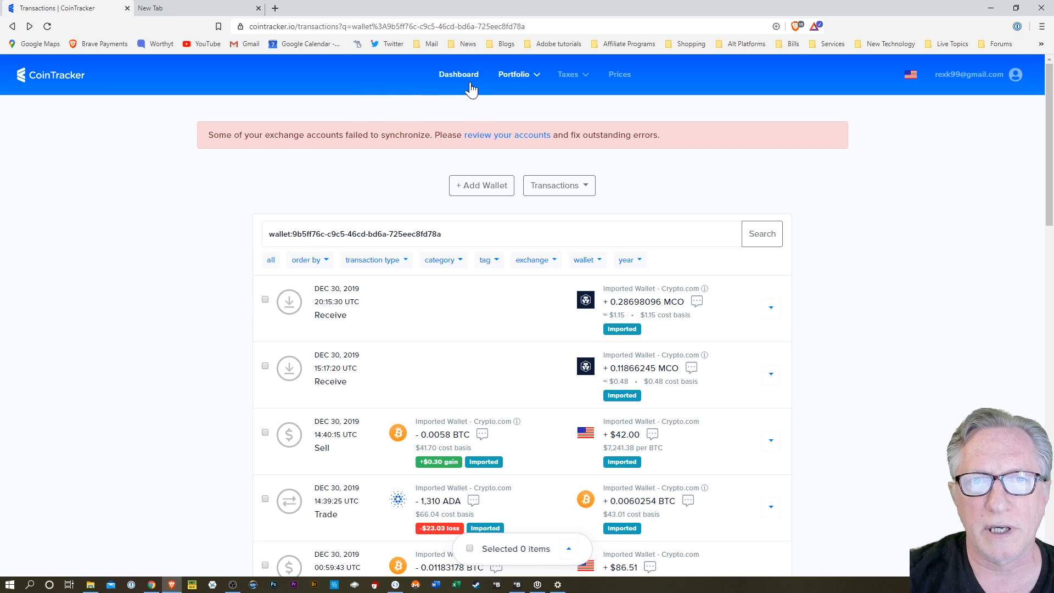
pyautogui.moveTo(459, 74)
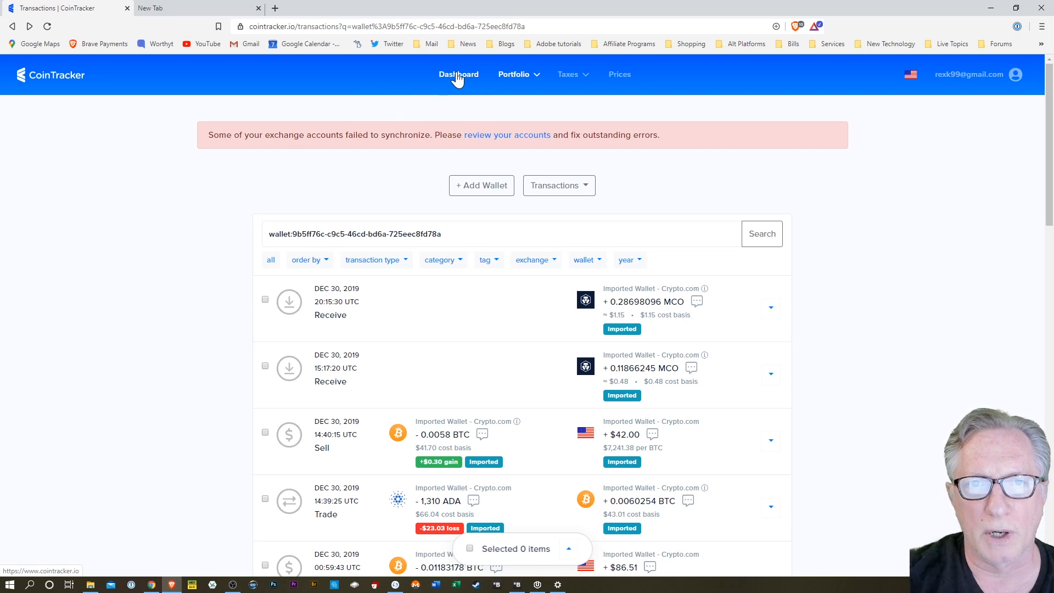
pyautogui.click(459, 74)
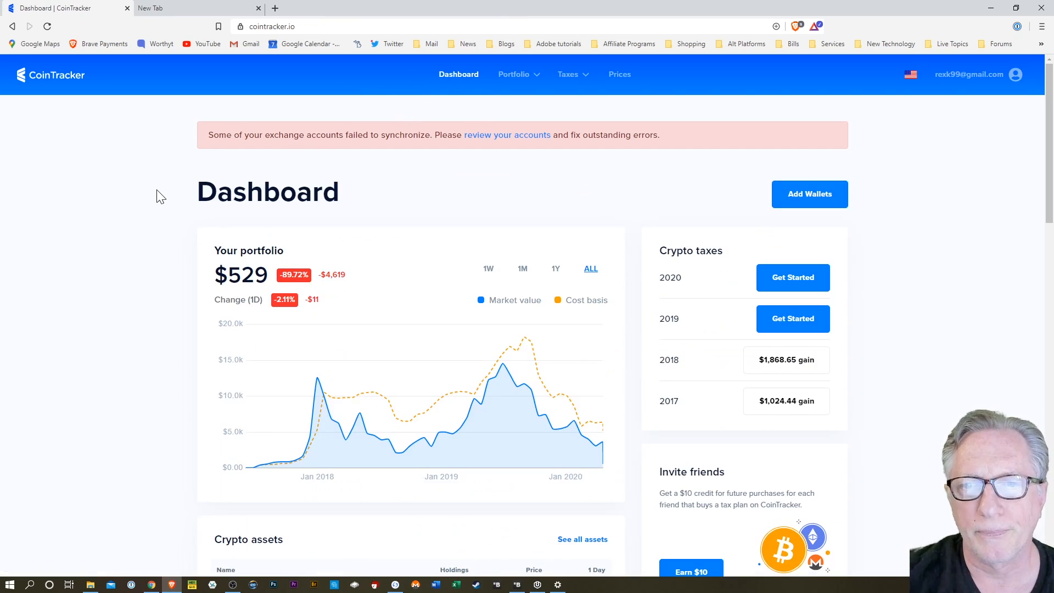
# Open the 2019 tax summary and choose a tax plan from the locked Tax Reports section.
pyautogui.scroll(-3)
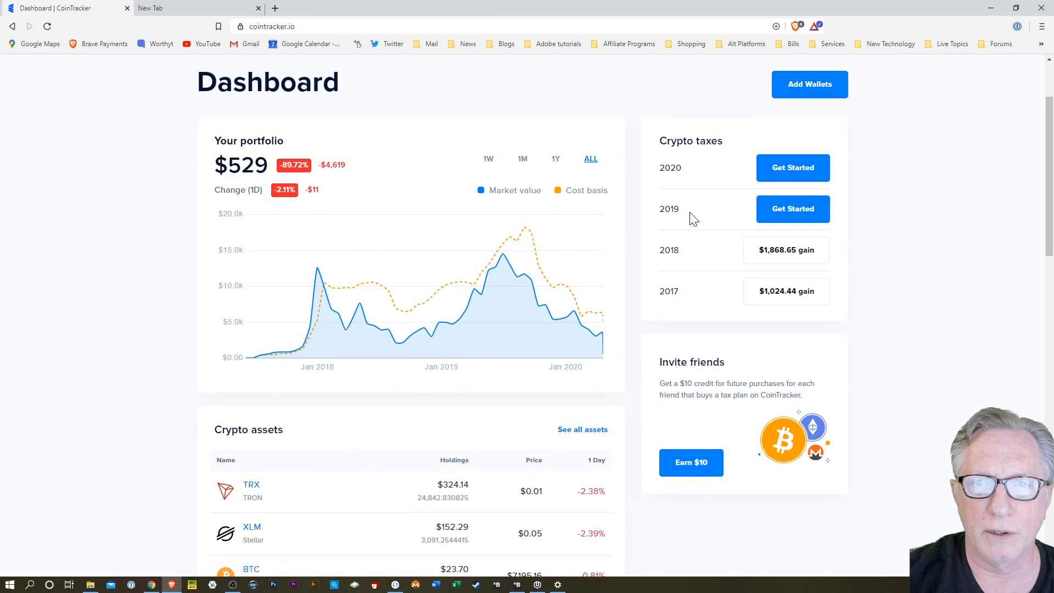
pyautogui.moveTo(793, 209)
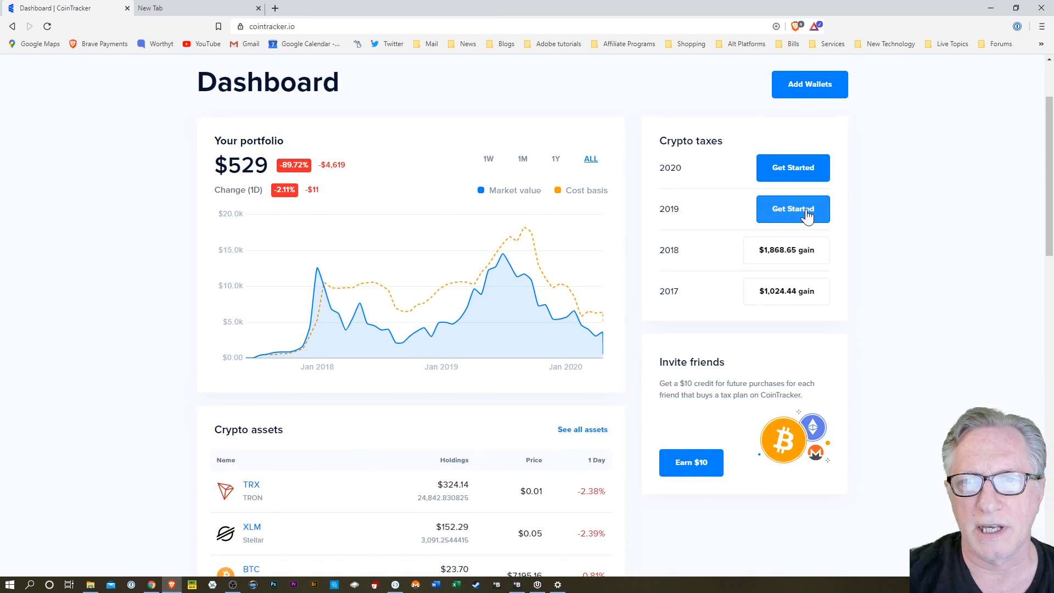
pyautogui.click(791, 209)
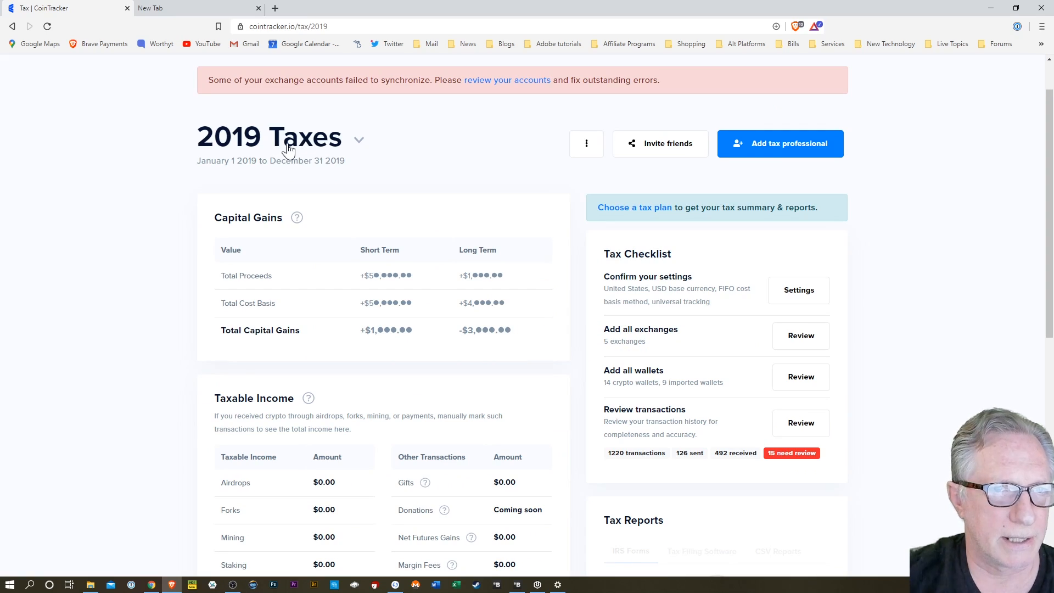
pyautogui.moveTo(797, 448)
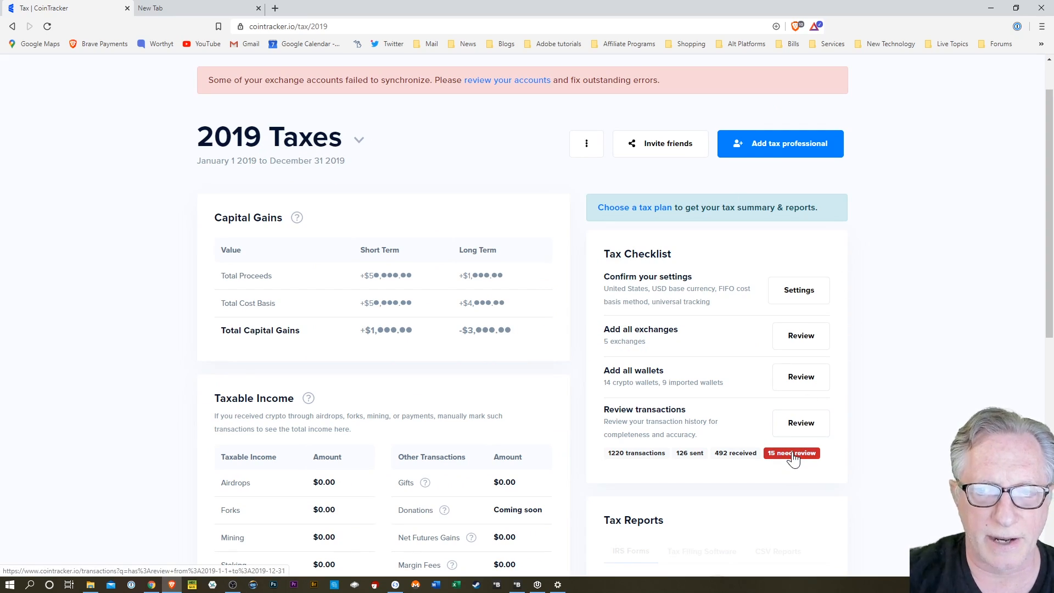
pyautogui.moveTo(776, 462)
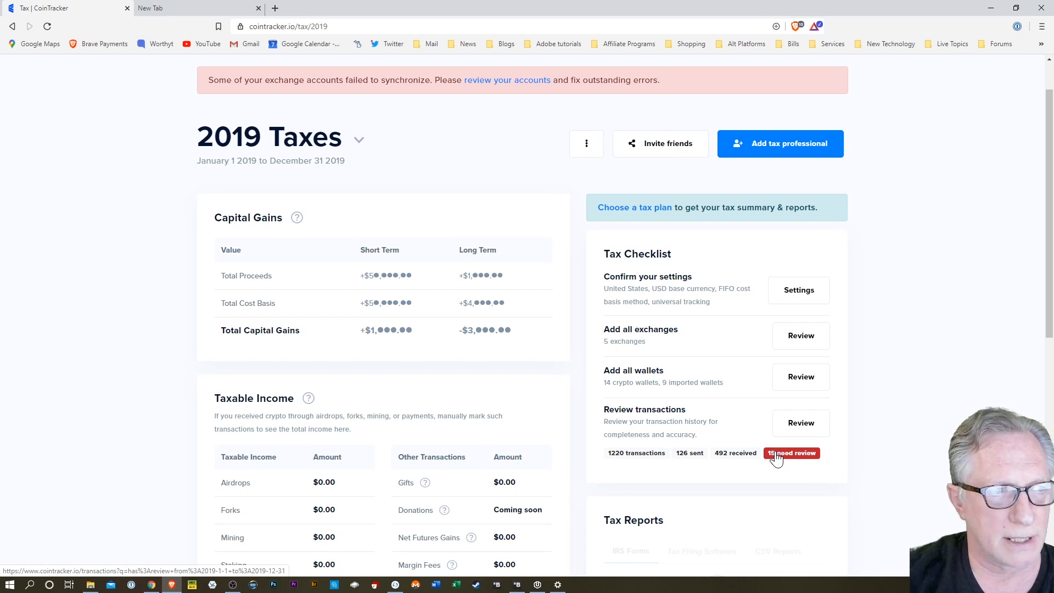
pyautogui.moveTo(797, 458)
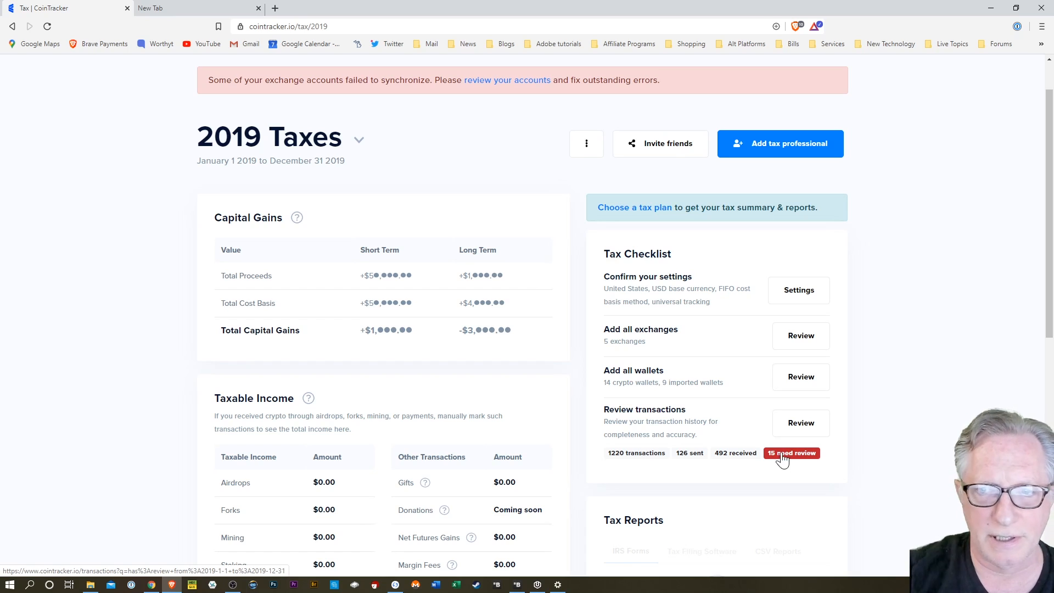
pyautogui.scroll(-3)
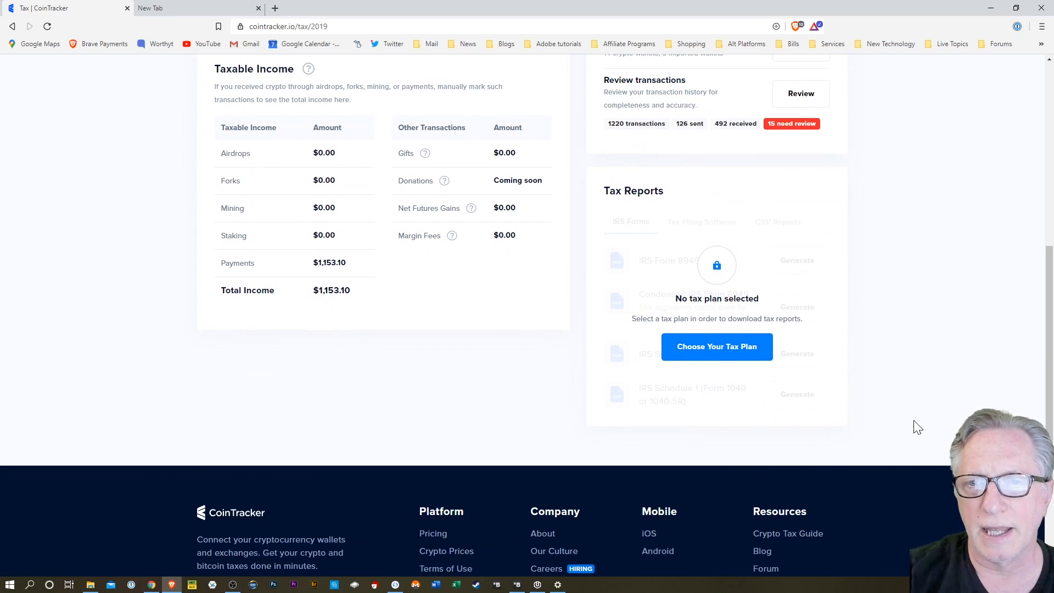
pyautogui.click(717, 346)
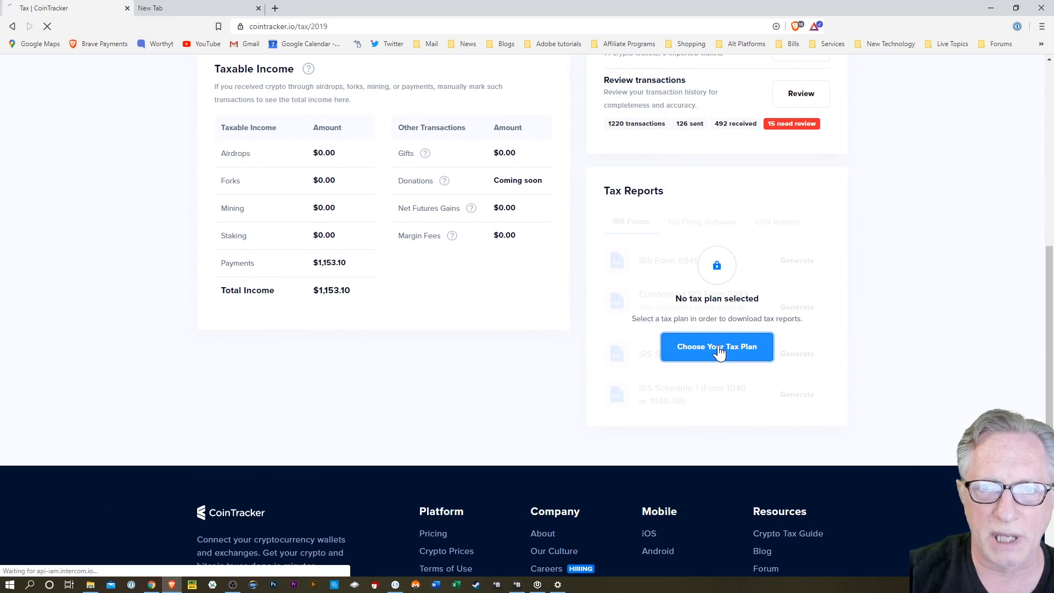
pyautogui.click(716, 346)
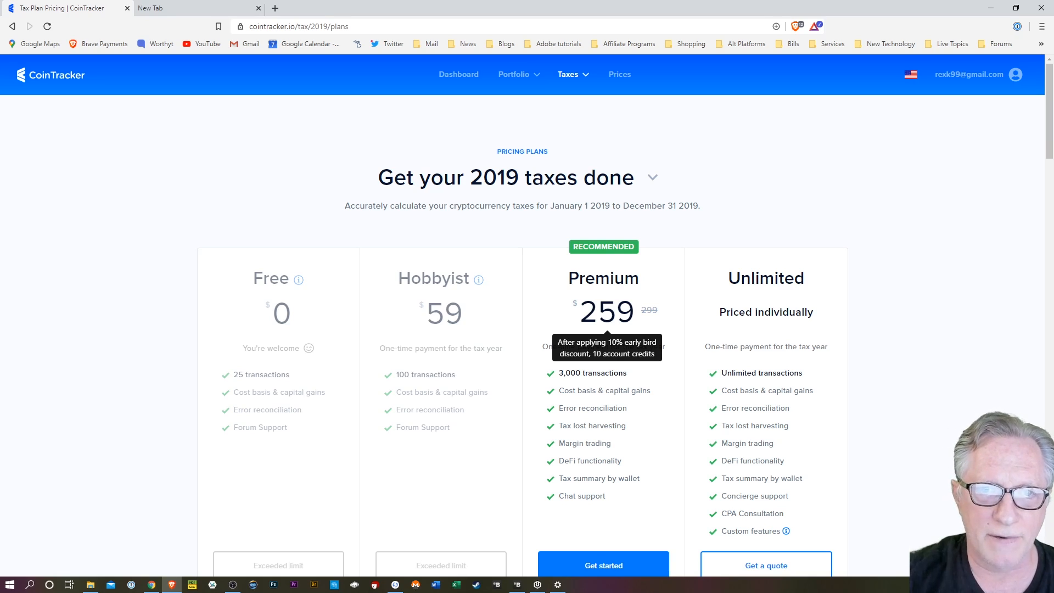
pyautogui.scroll(-3)
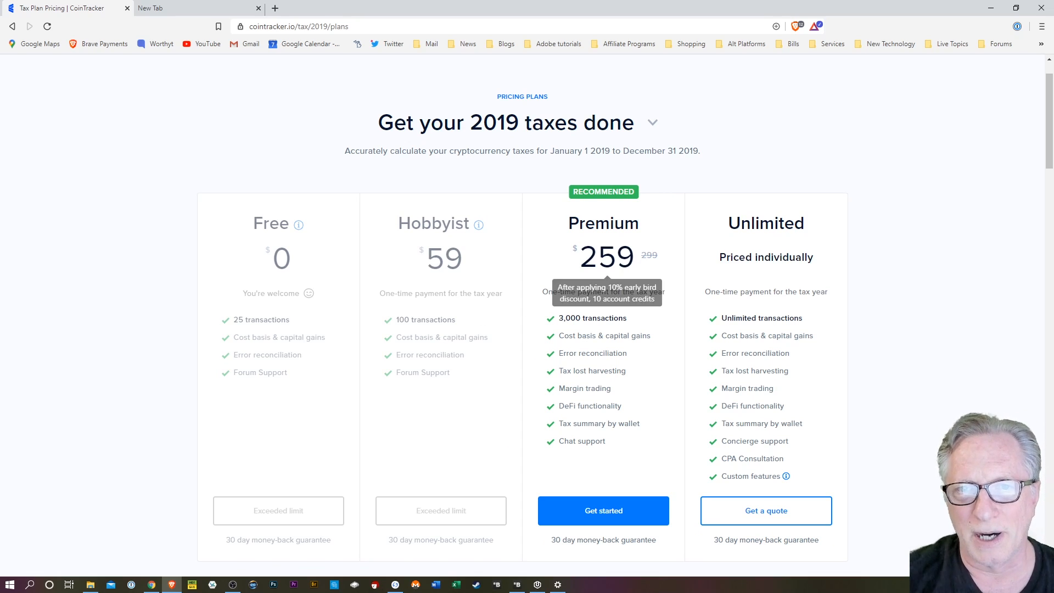
pyautogui.moveTo(664, 343)
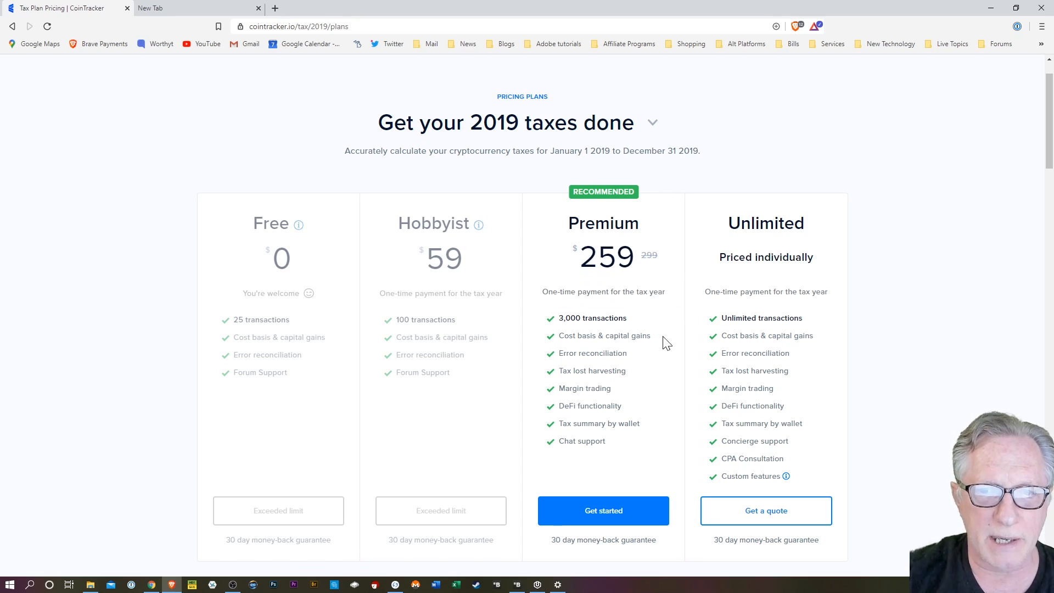
pyautogui.moveTo(649, 280)
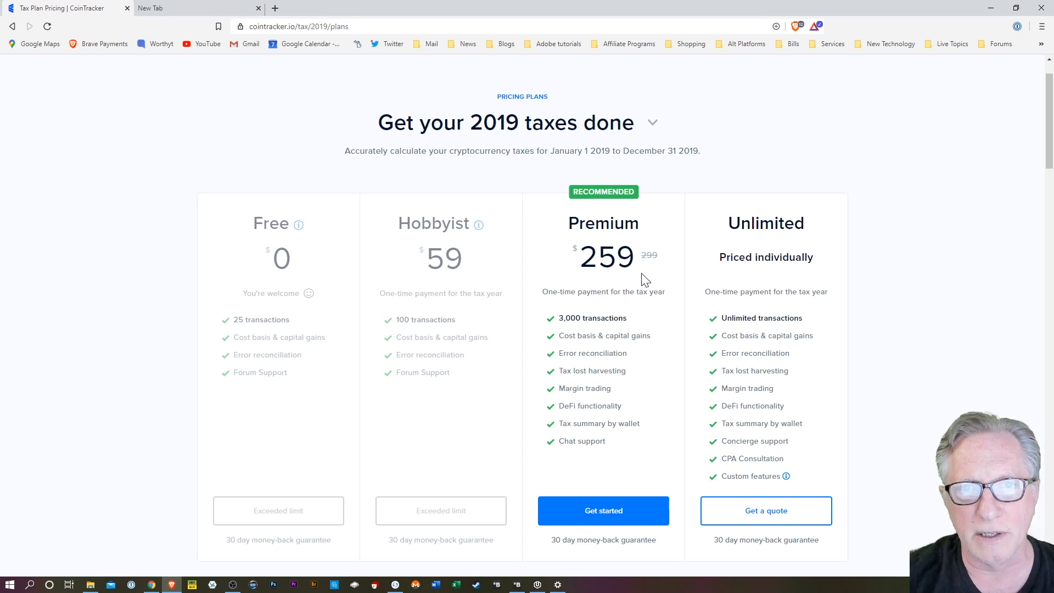
pyautogui.moveTo(643, 273)
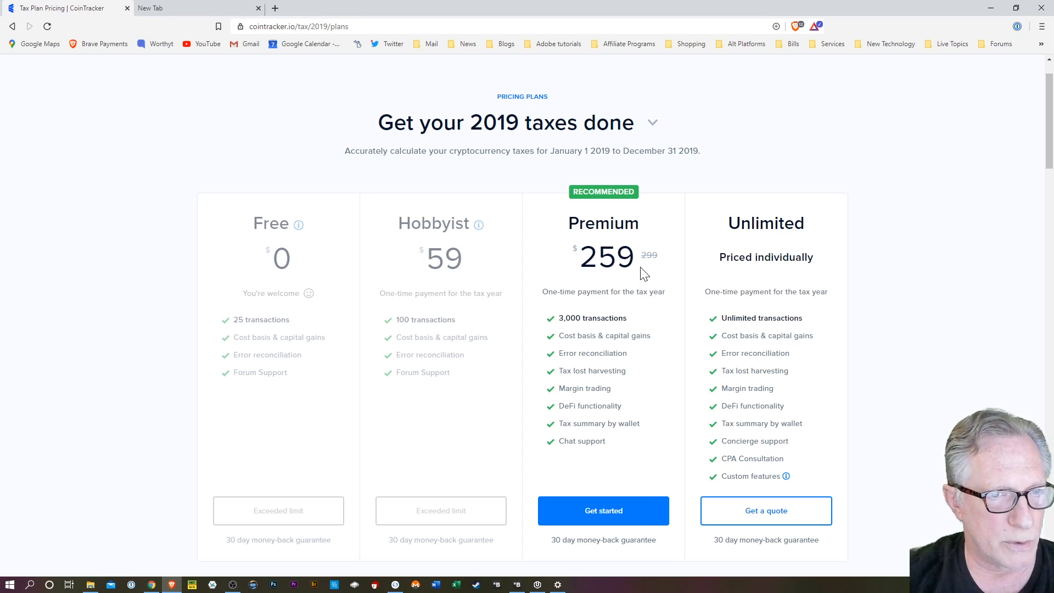
pyautogui.moveTo(615, 290)
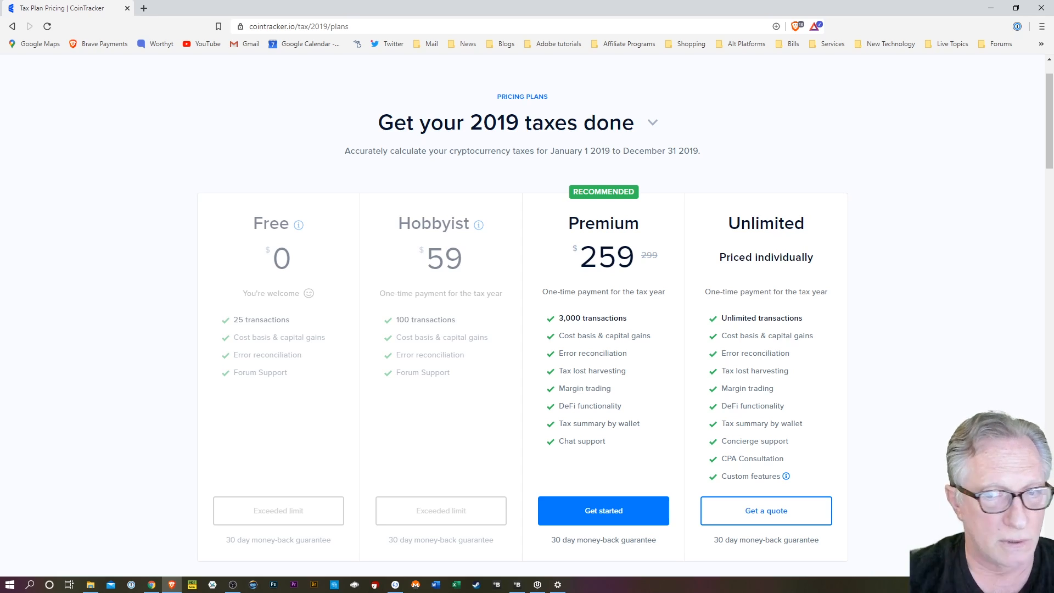
pyautogui.moveTo(769, 136)
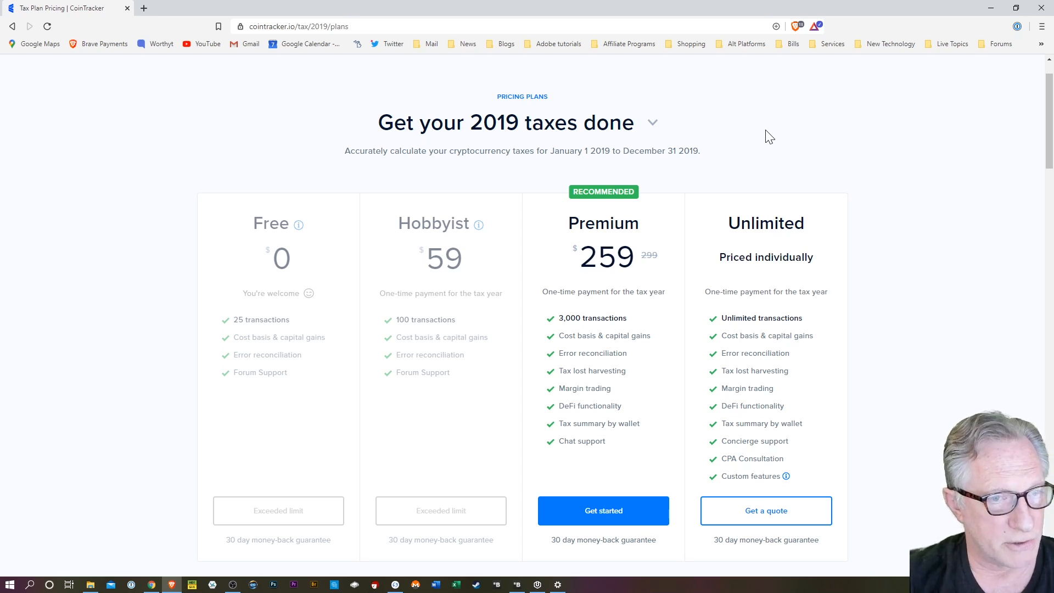
pyautogui.scroll(-3)
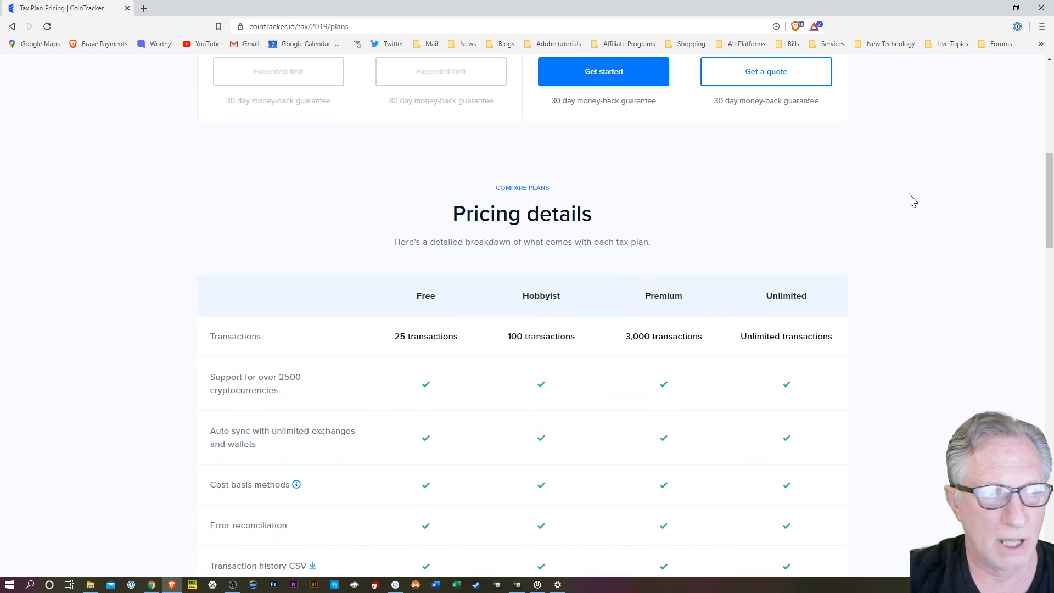
pyautogui.scroll(3)
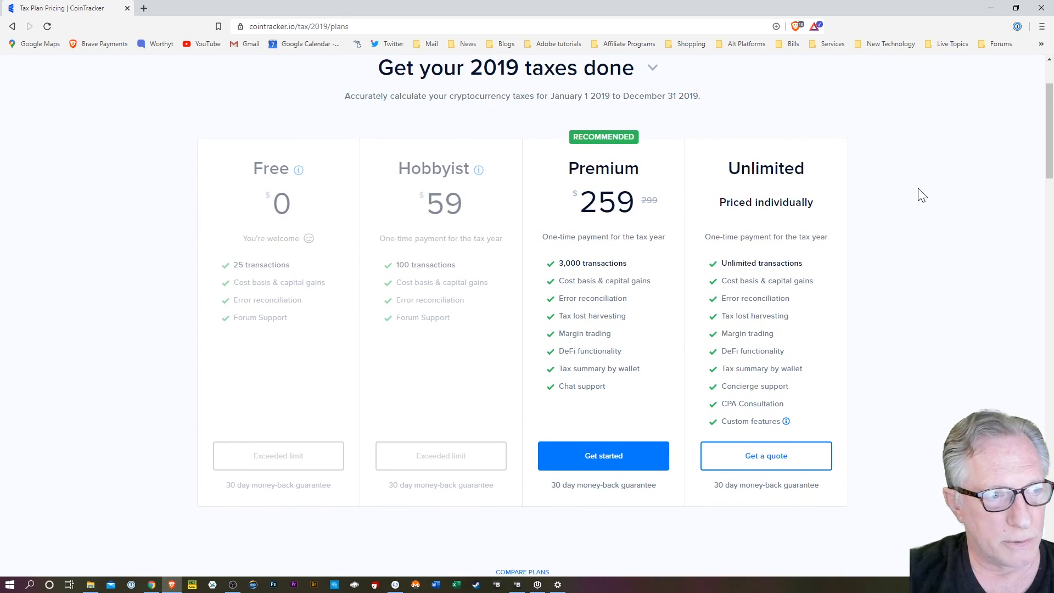
pyautogui.scroll(3)
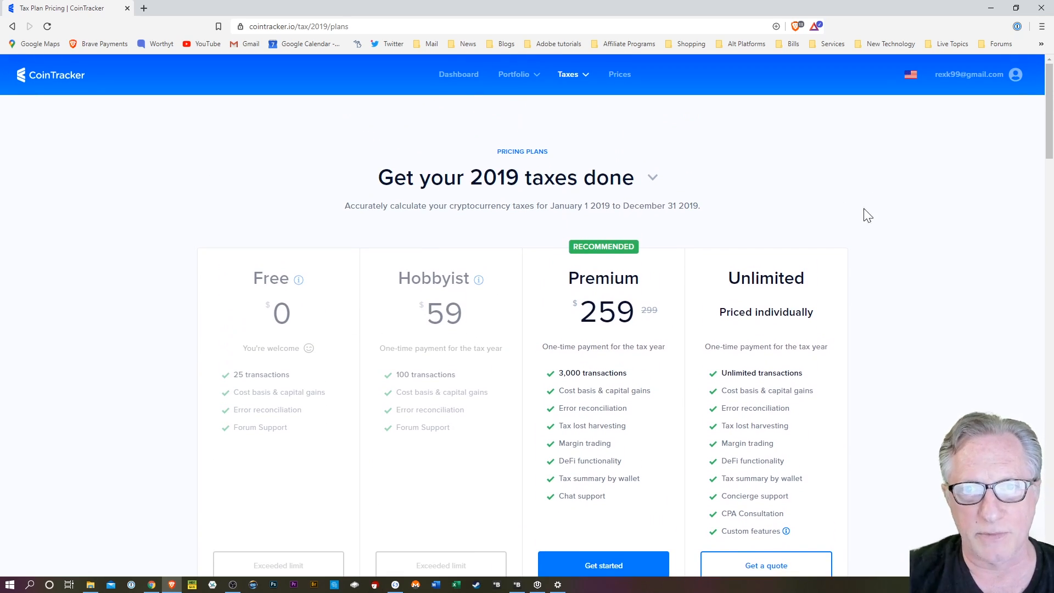
pyautogui.moveTo(860, 217)
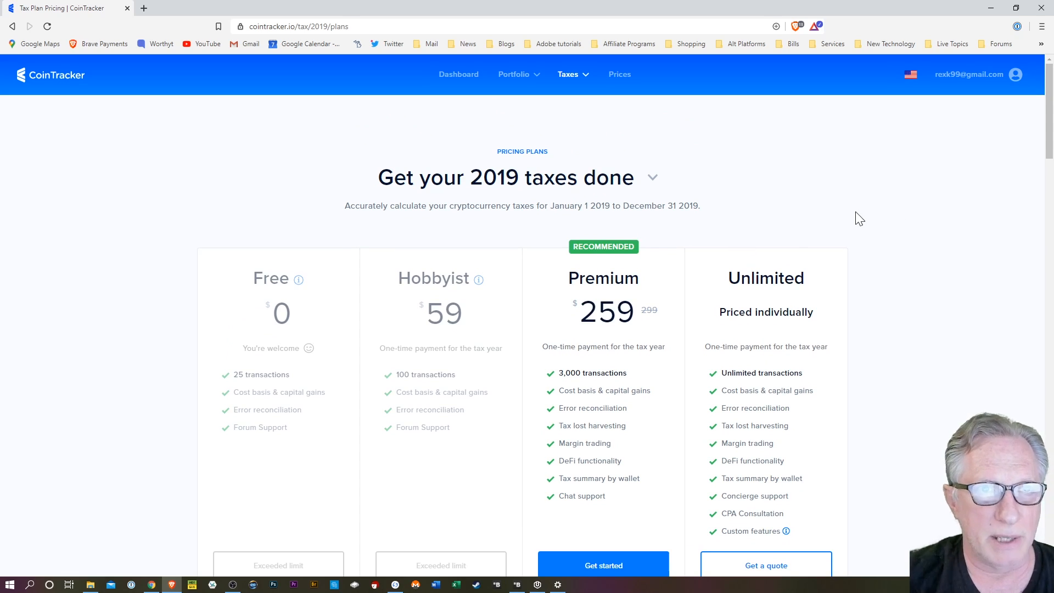
pyautogui.moveTo(615, 167)
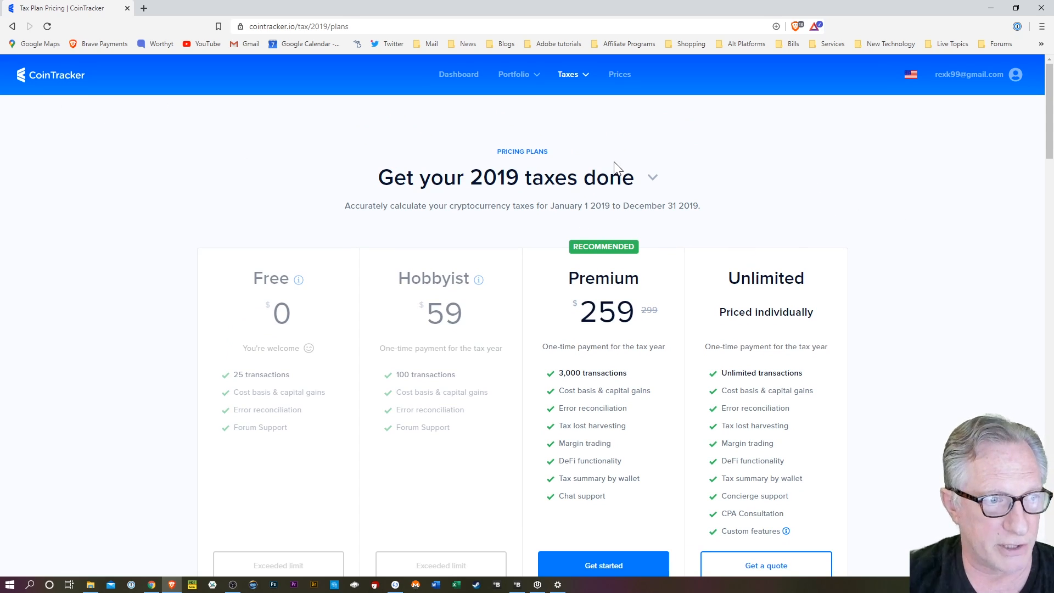
pyautogui.moveTo(708, 156)
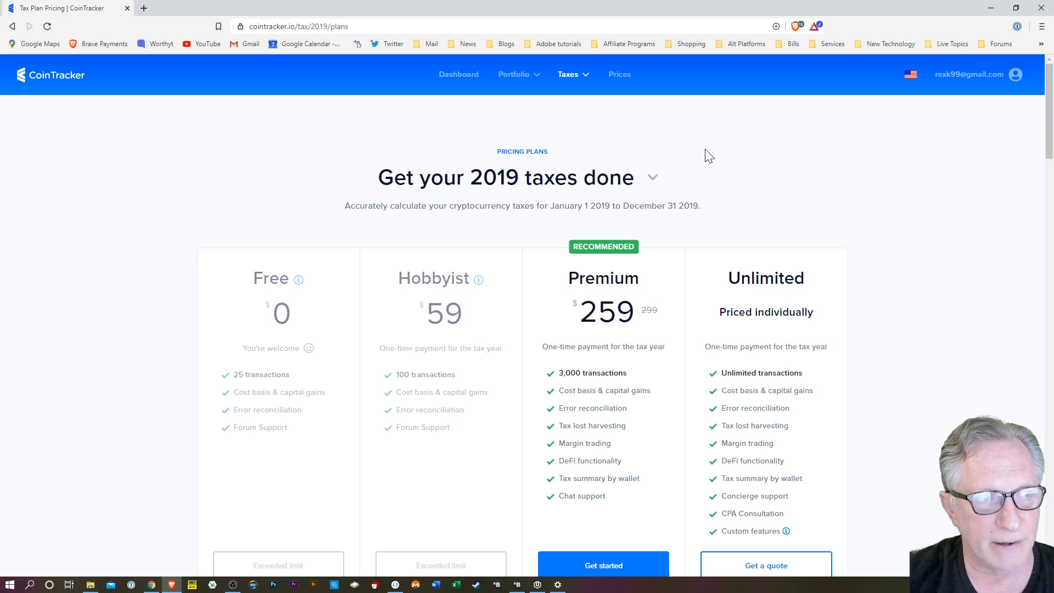
pyautogui.moveTo(760, 163)
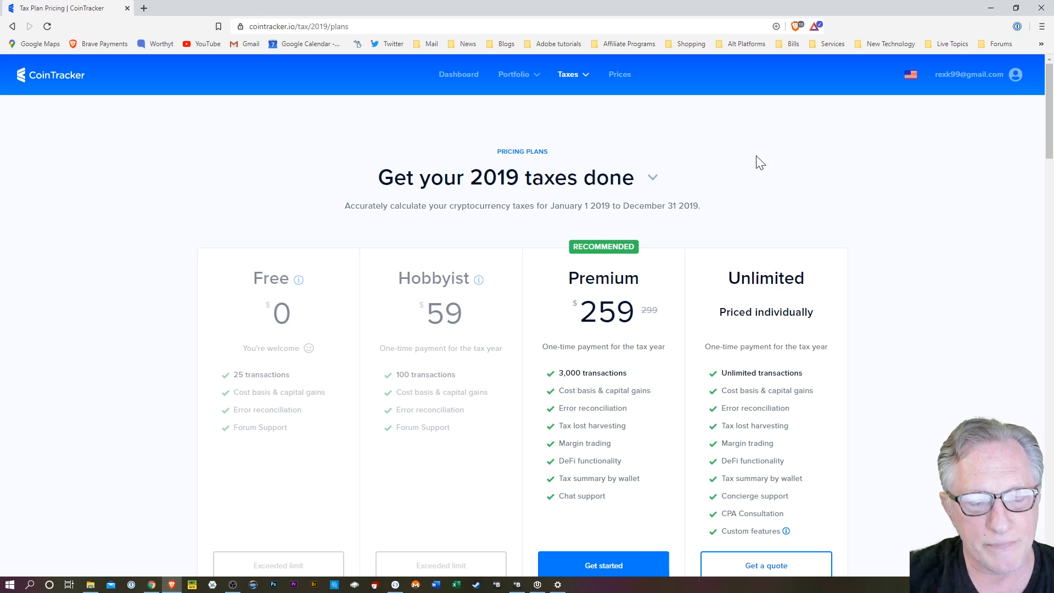
# From the dashboard, open 2018 Taxes showing $1,868.65 gains, $734.40 income and IRS forms.
pyautogui.click(459, 73)
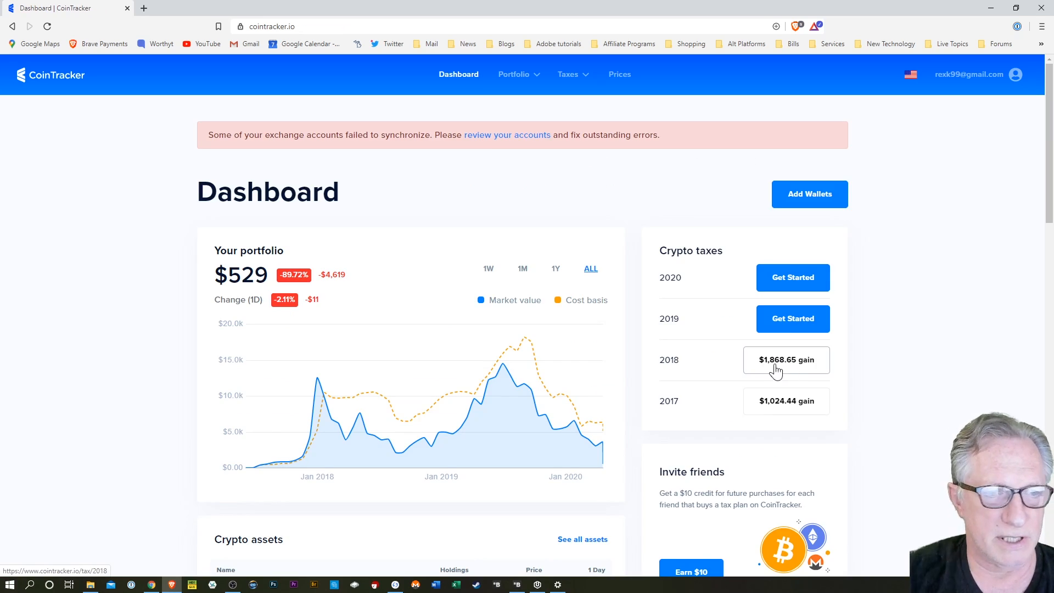
pyautogui.click(786, 360)
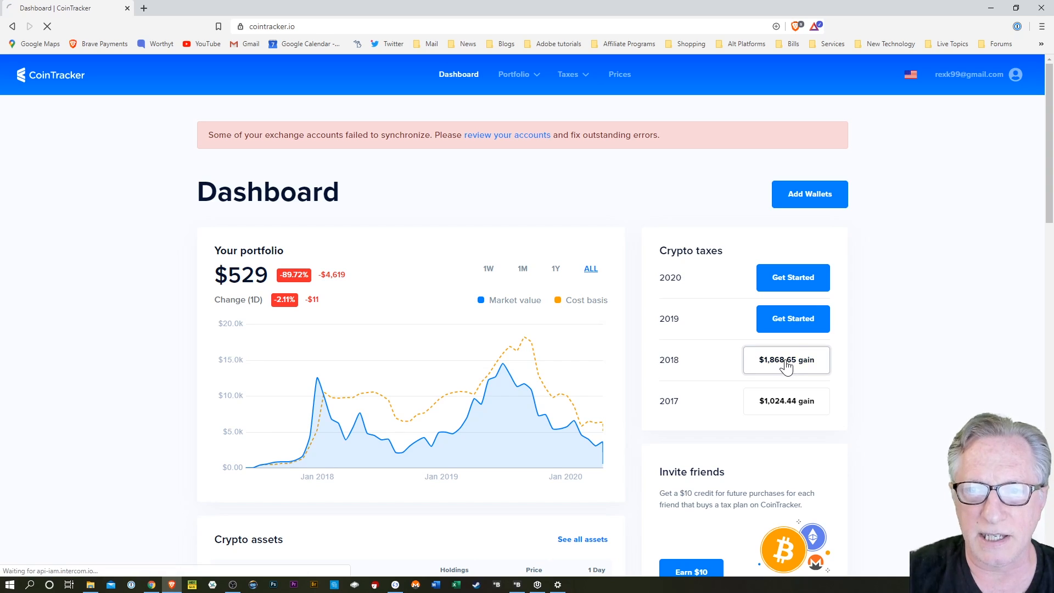
pyautogui.click(786, 360)
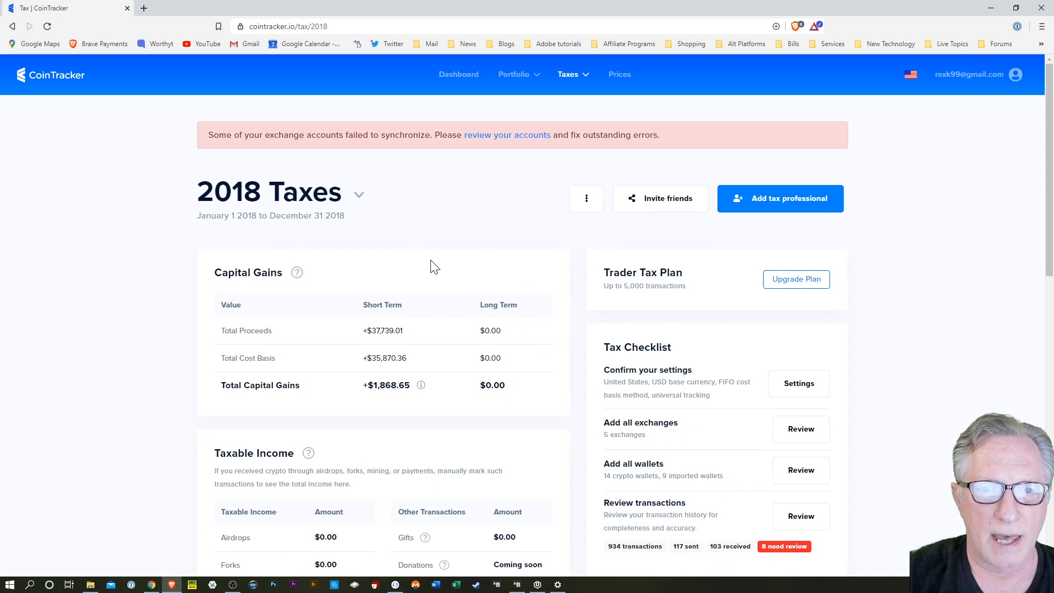
pyautogui.moveTo(460, 316)
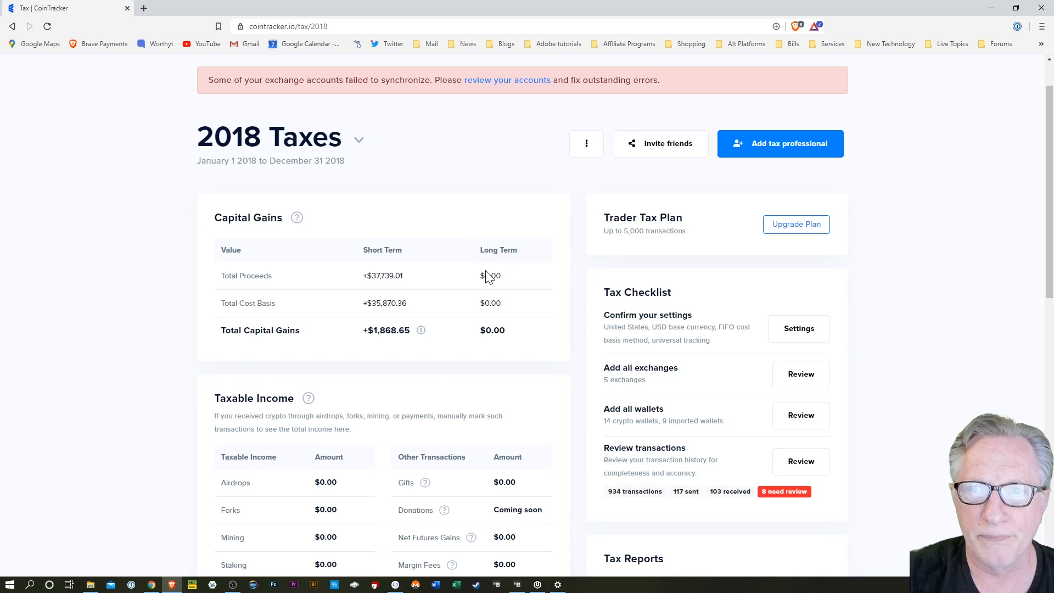
pyautogui.scroll(-3)
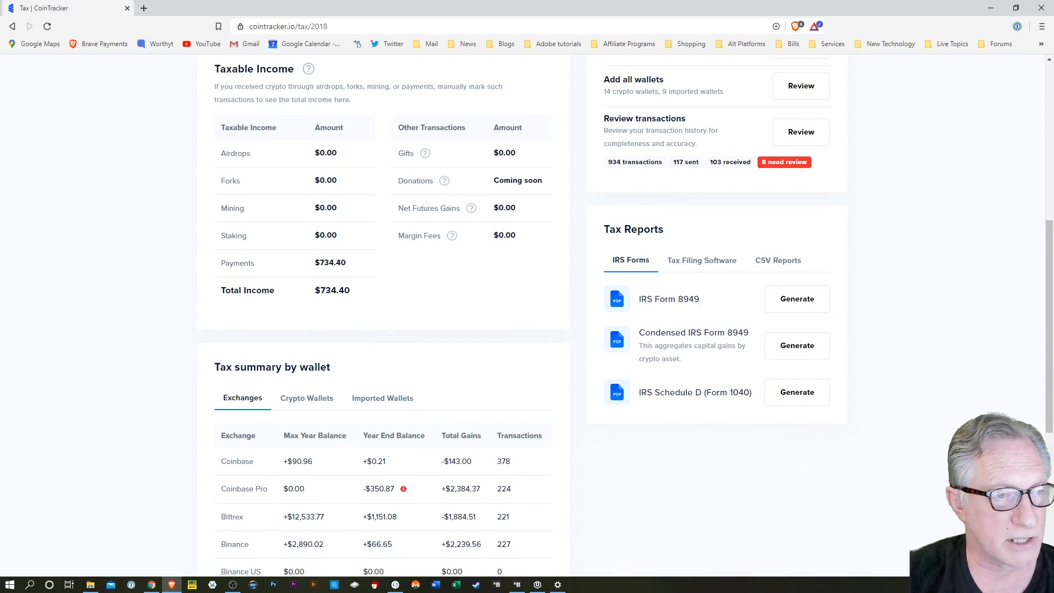
pyautogui.moveTo(797, 299)
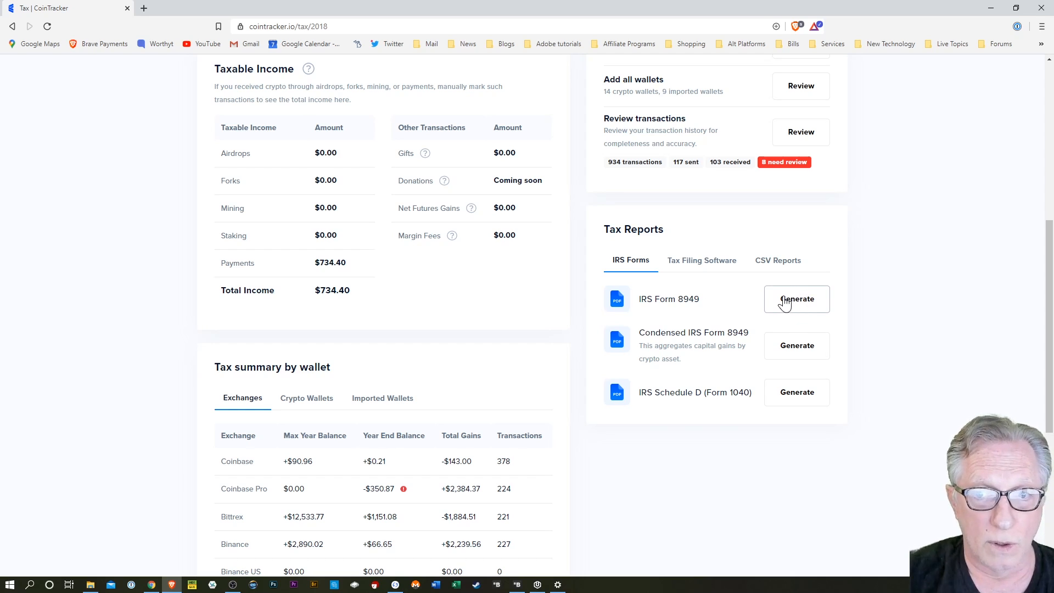
pyautogui.moveTo(797, 301)
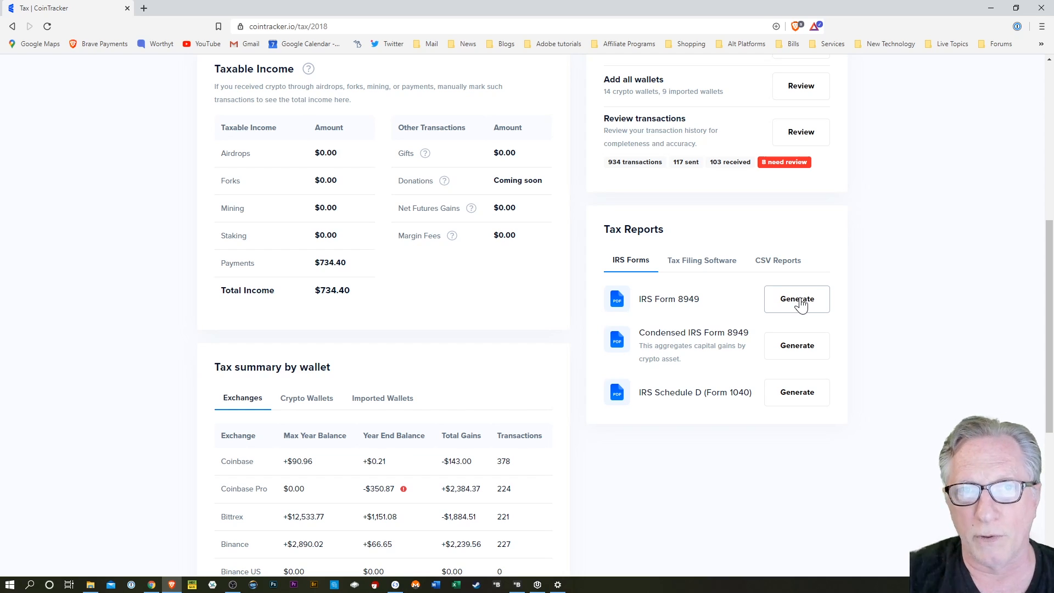
pyautogui.moveTo(797, 300)
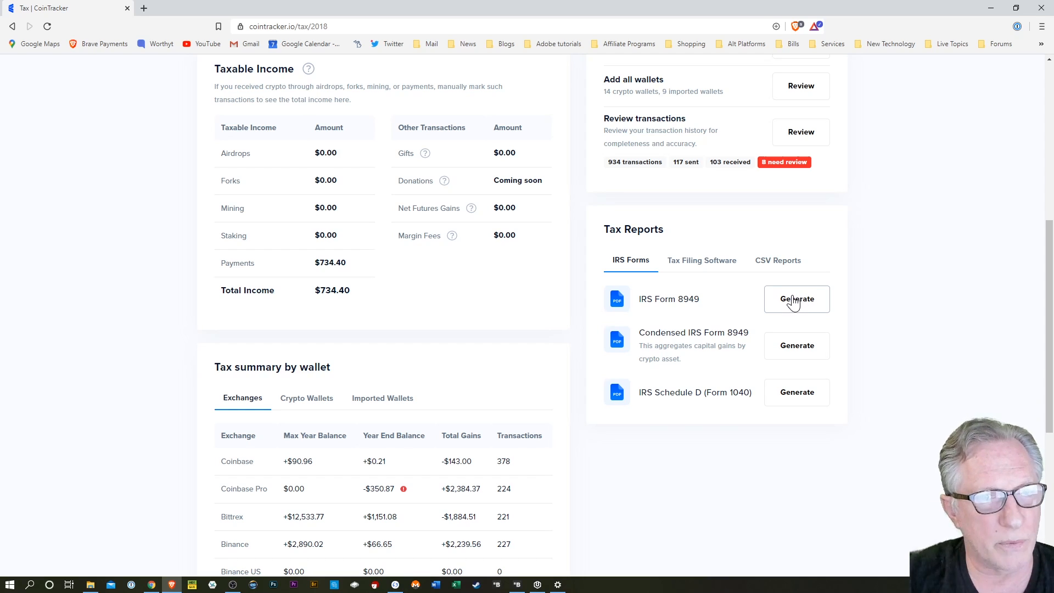
pyautogui.scroll(3)
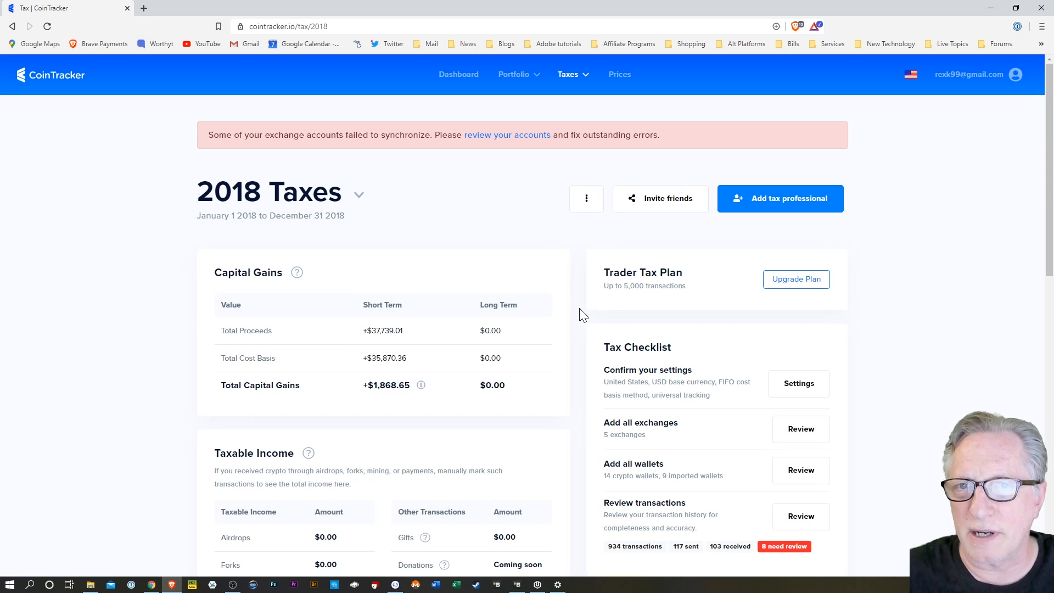
pyautogui.moveTo(514, 354)
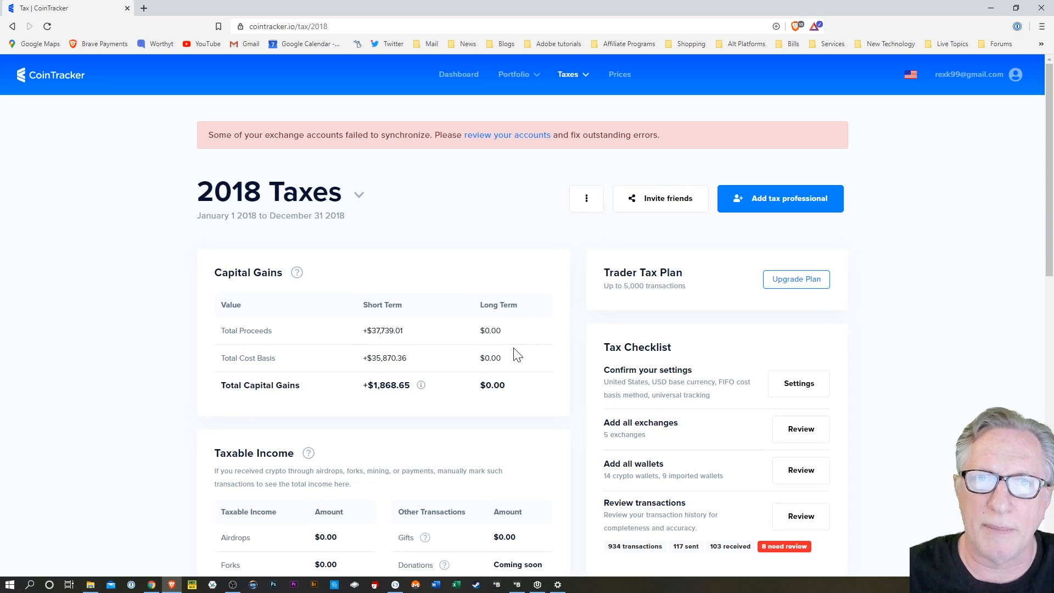